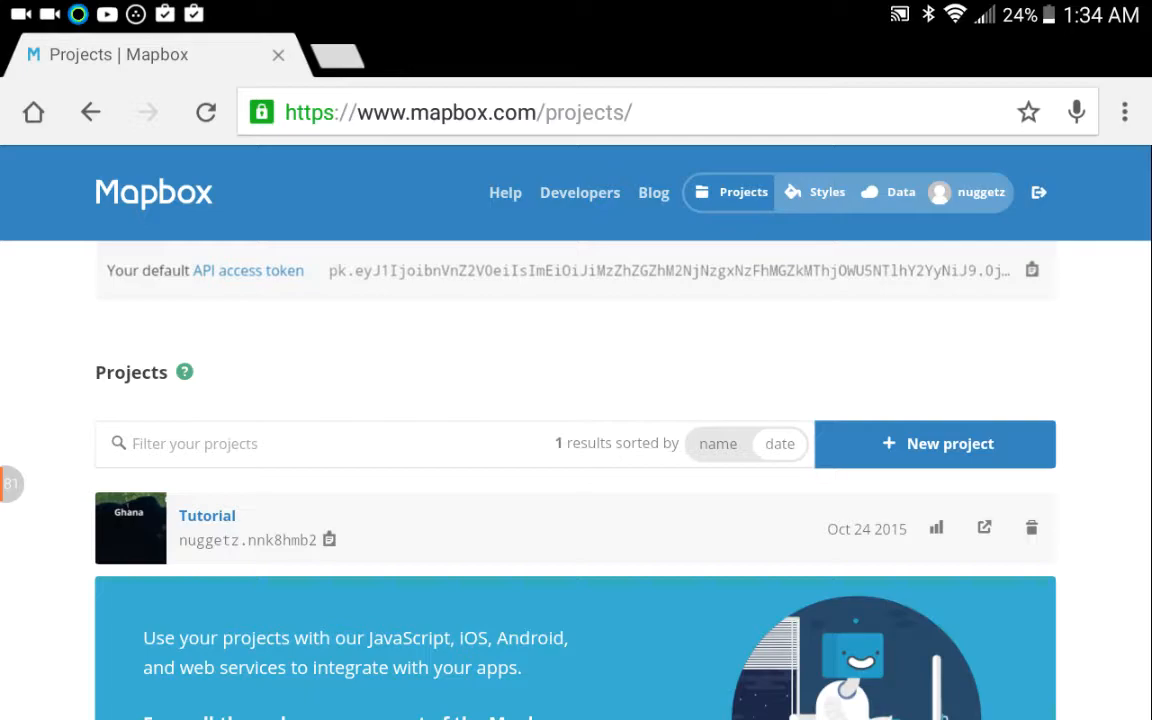
Open the Tutorial project from the Projects page in the Mapbox editor.
{"action": "left_click", "coordinate": [207, 515]}
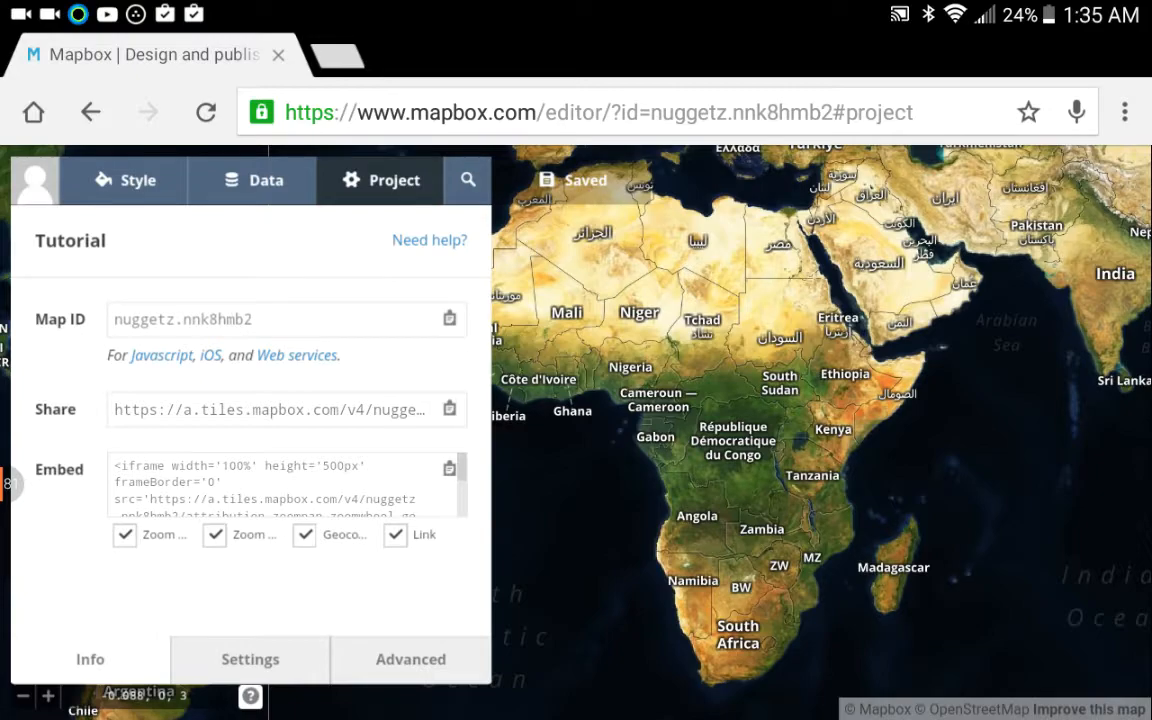
Show the map styles and preview Wheatpaste and Satellite, panning to South America.
{"action": "left_click", "coordinate": [124, 180]}
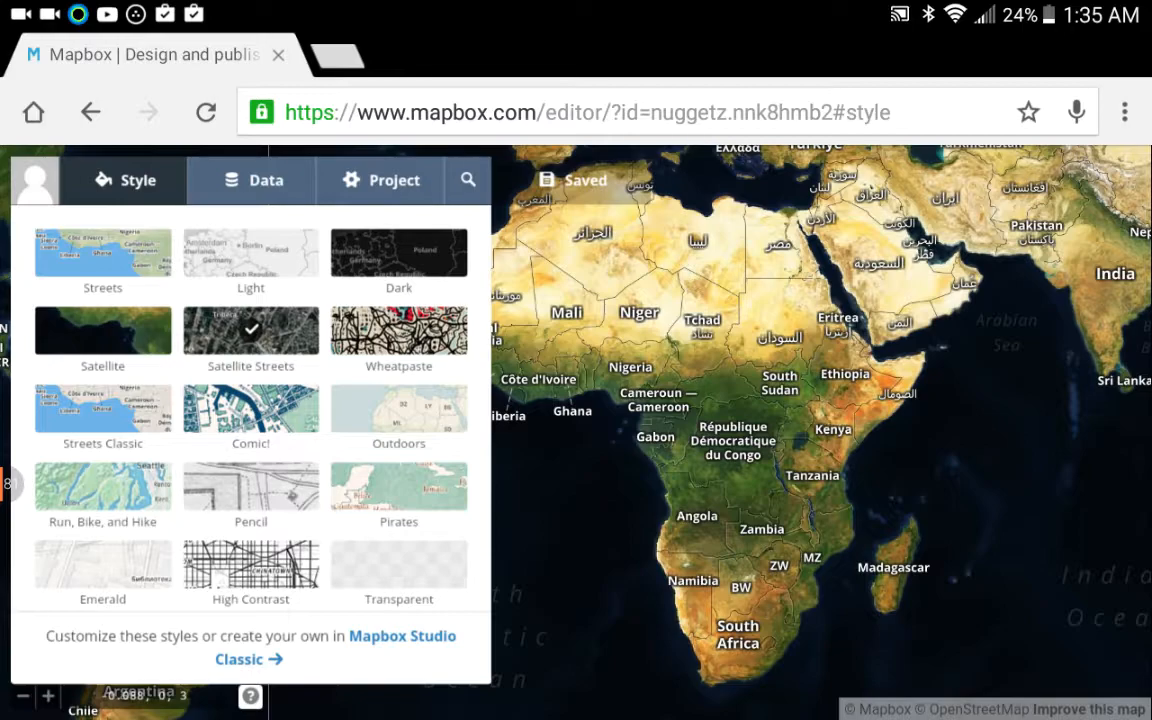
{"action": "left_click", "coordinate": [398, 331]}
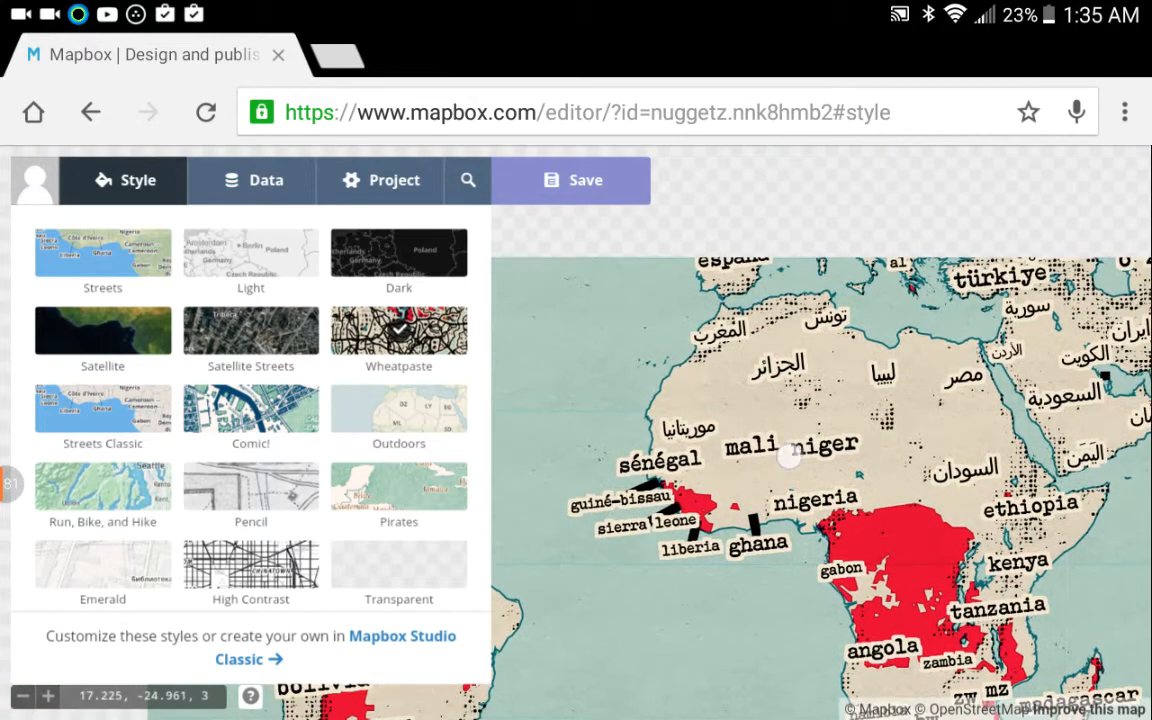
{"action": "left_click_drag", "start_coordinate": [790, 455], "coordinate": [775, 442]}
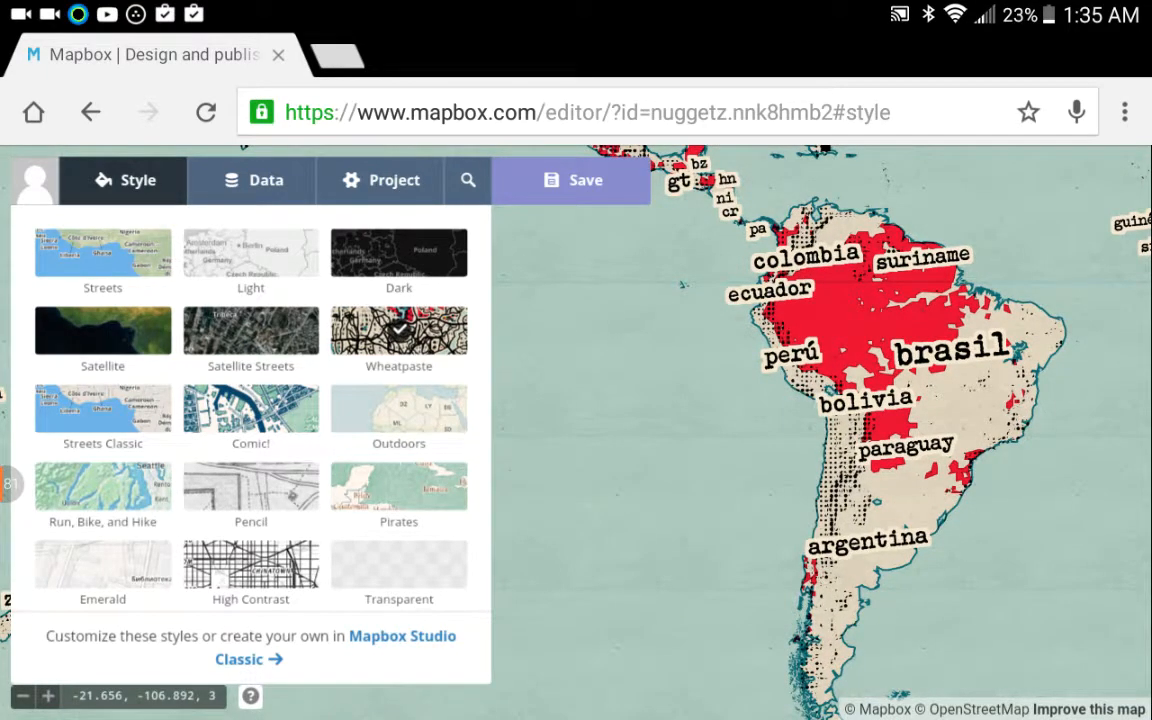
{"action": "left_click", "coordinate": [103, 331]}
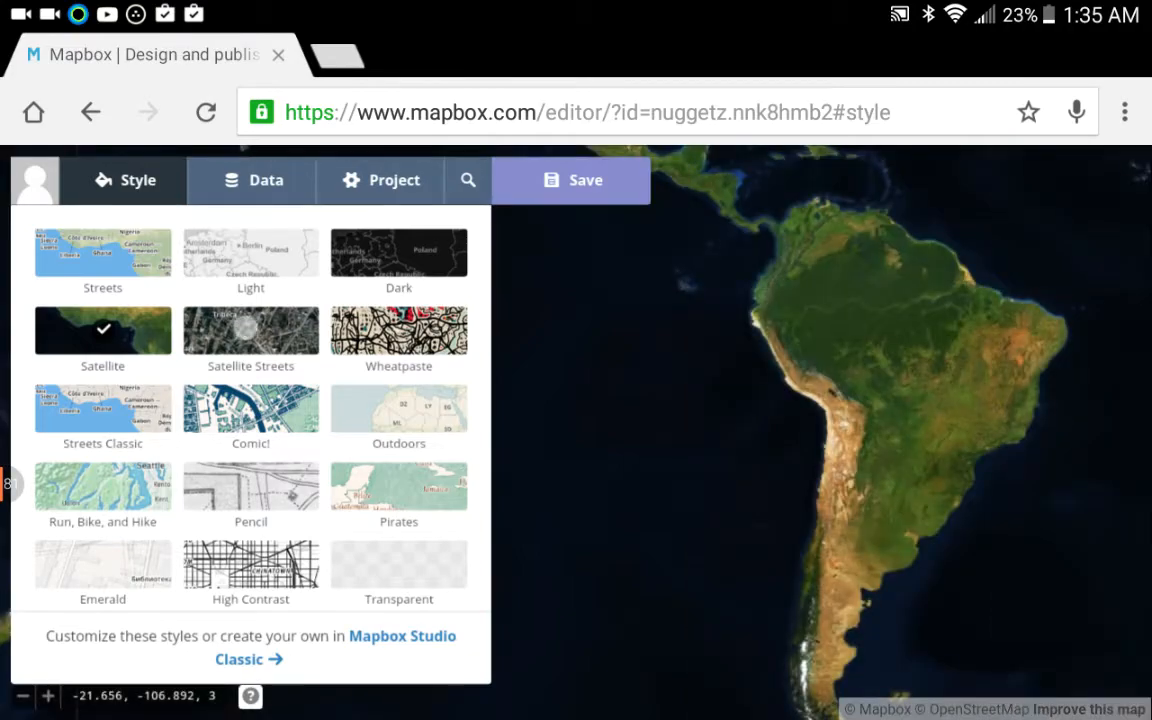
Preview Satellite Streets, Outdoors and Transparent, then reapply Satellite Streets.
{"action": "left_click", "coordinate": [251, 332]}
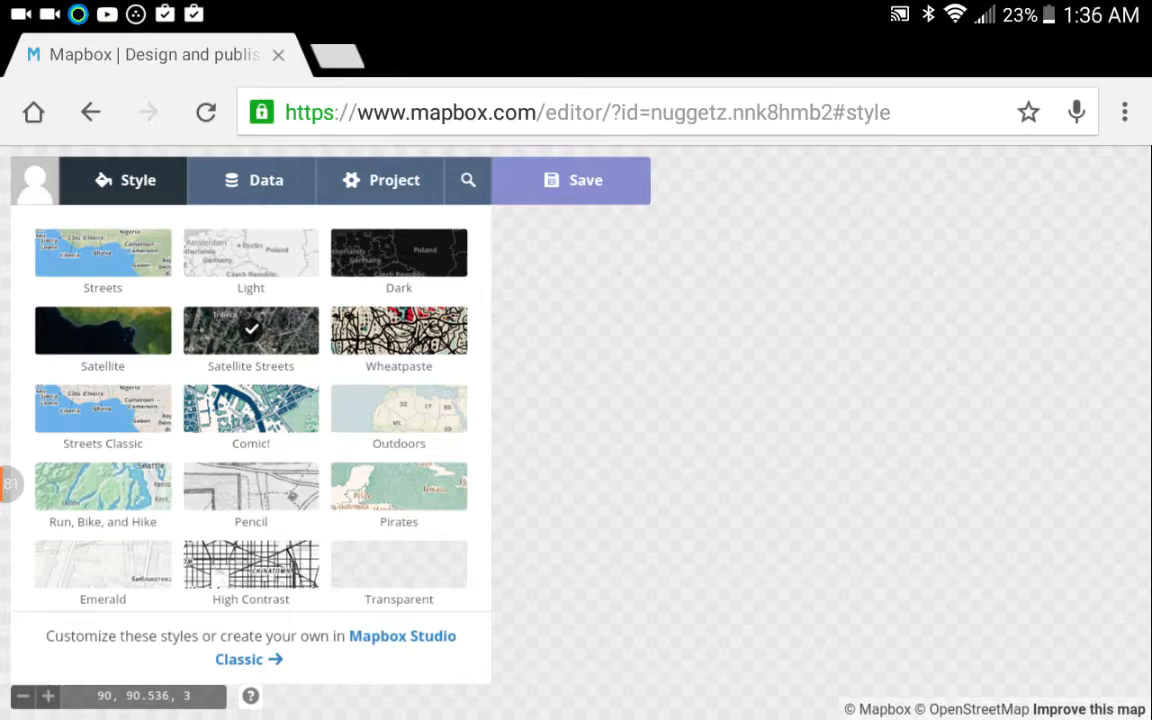
{"action": "left_click", "coordinate": [398, 408]}
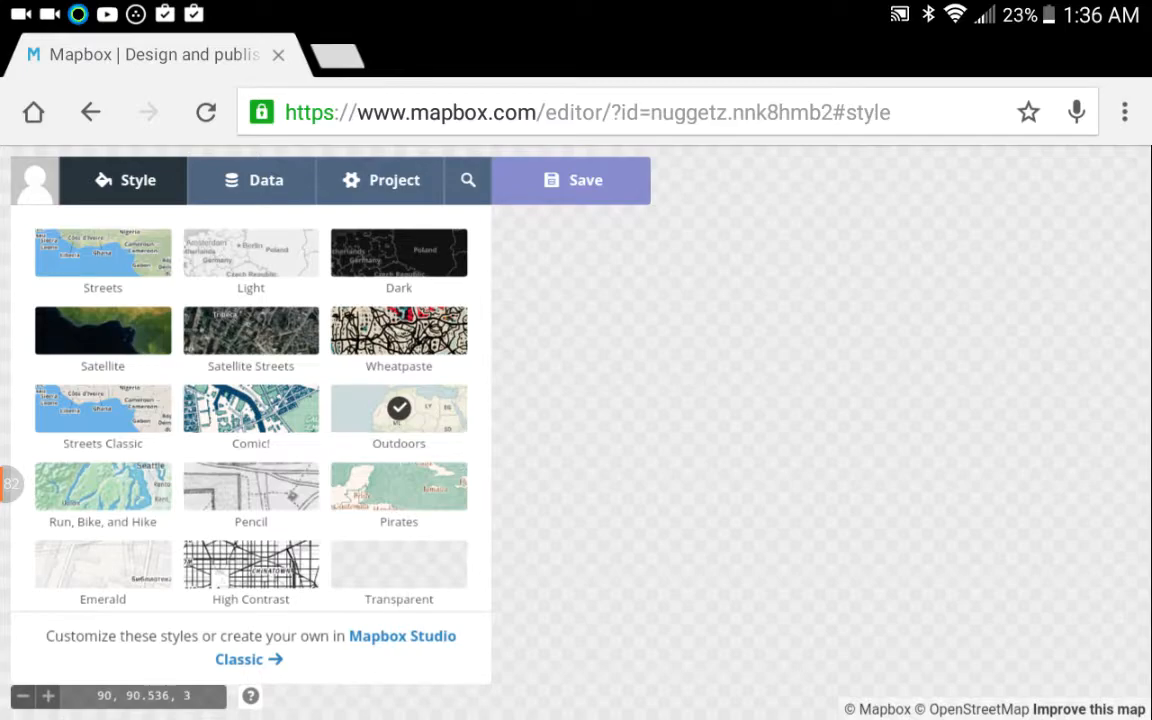
{"action": "left_click", "coordinate": [398, 565]}
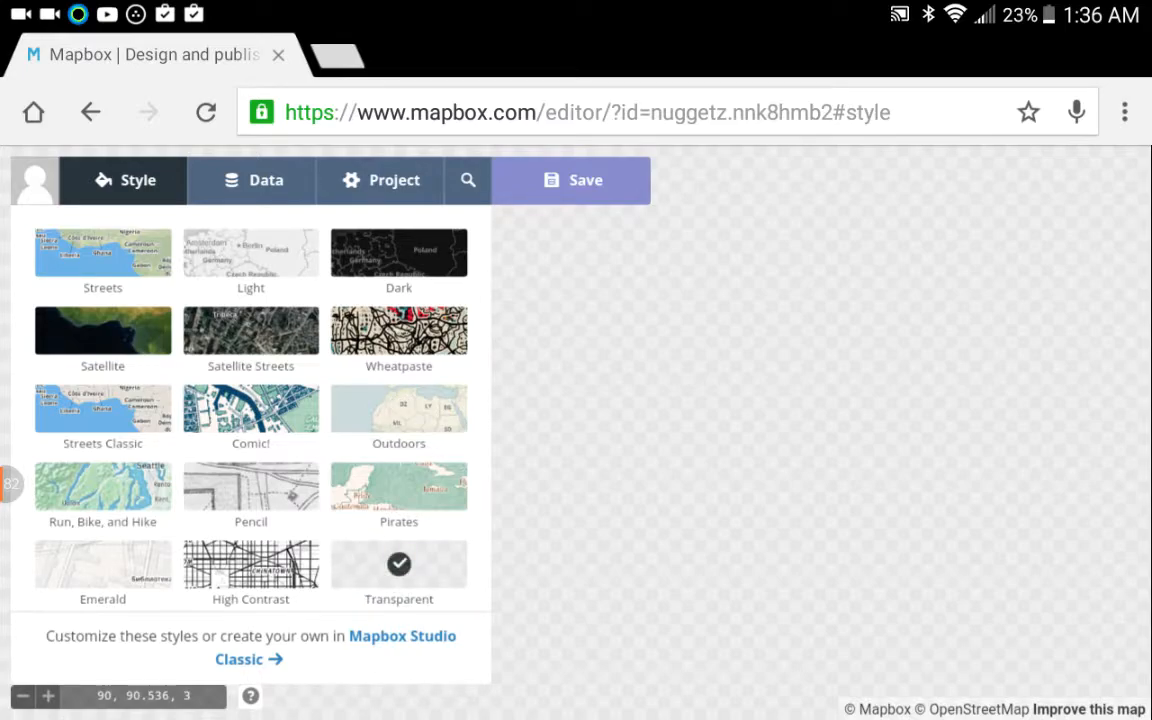
{"action": "left_click", "coordinate": [250, 333]}
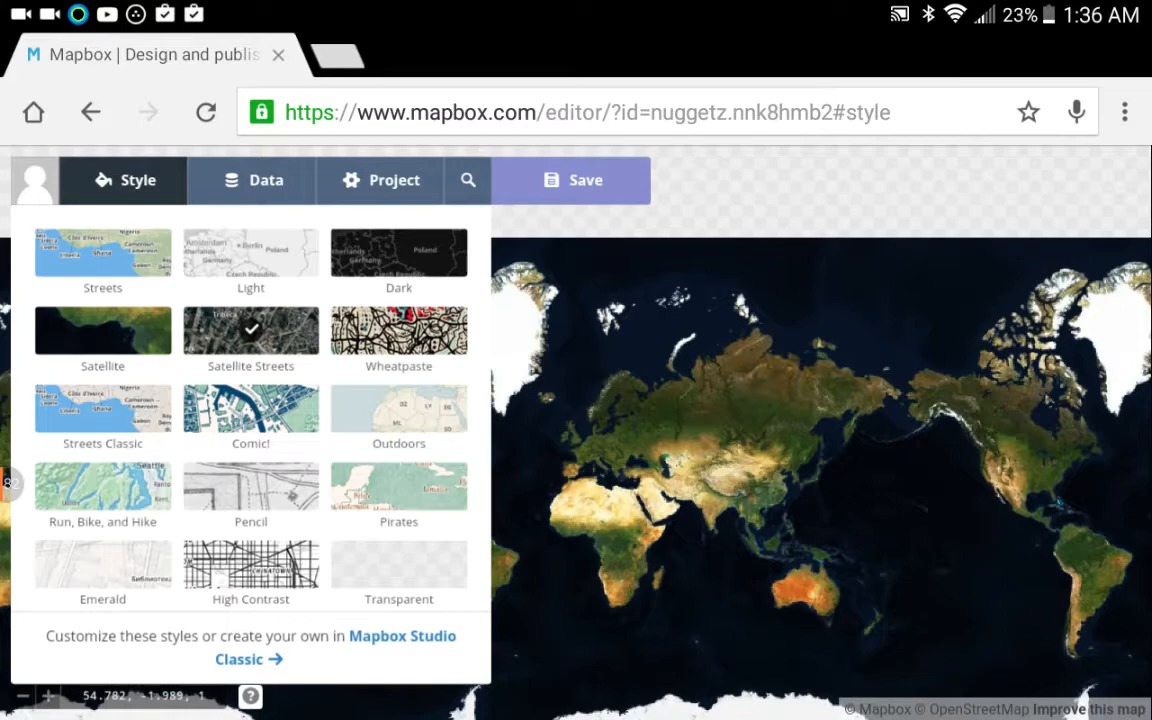
{"action": "left_click", "coordinate": [380, 180]}
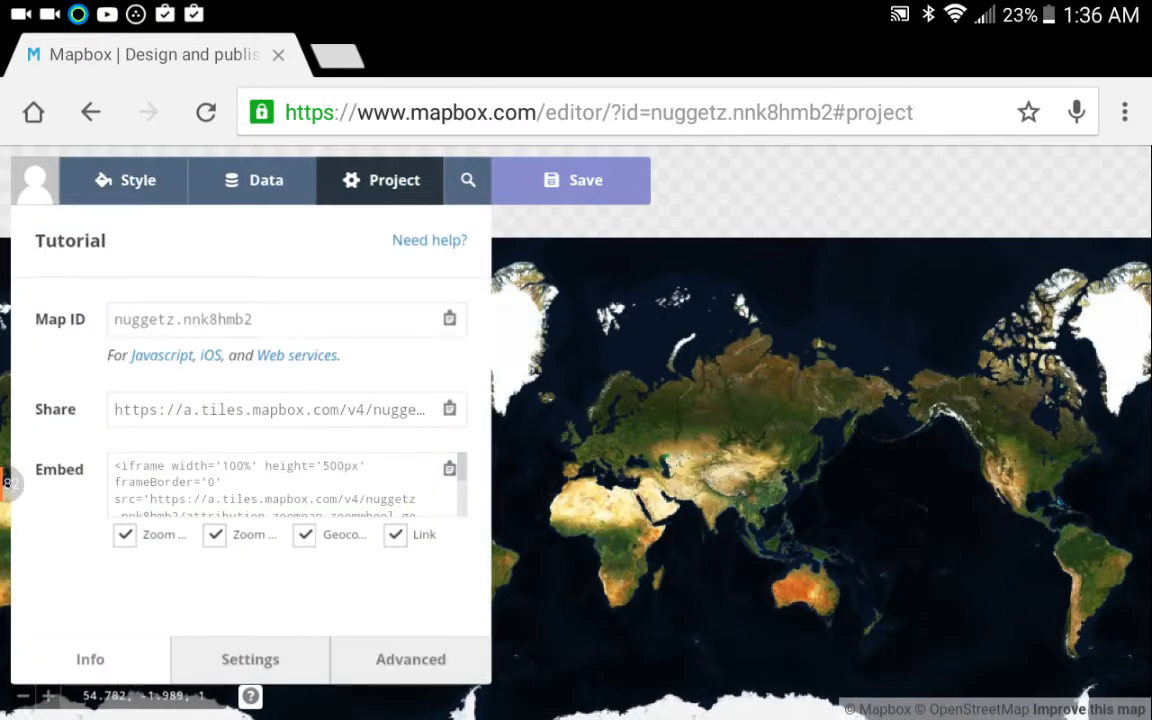
{"action": "left_click", "coordinate": [250, 659]}
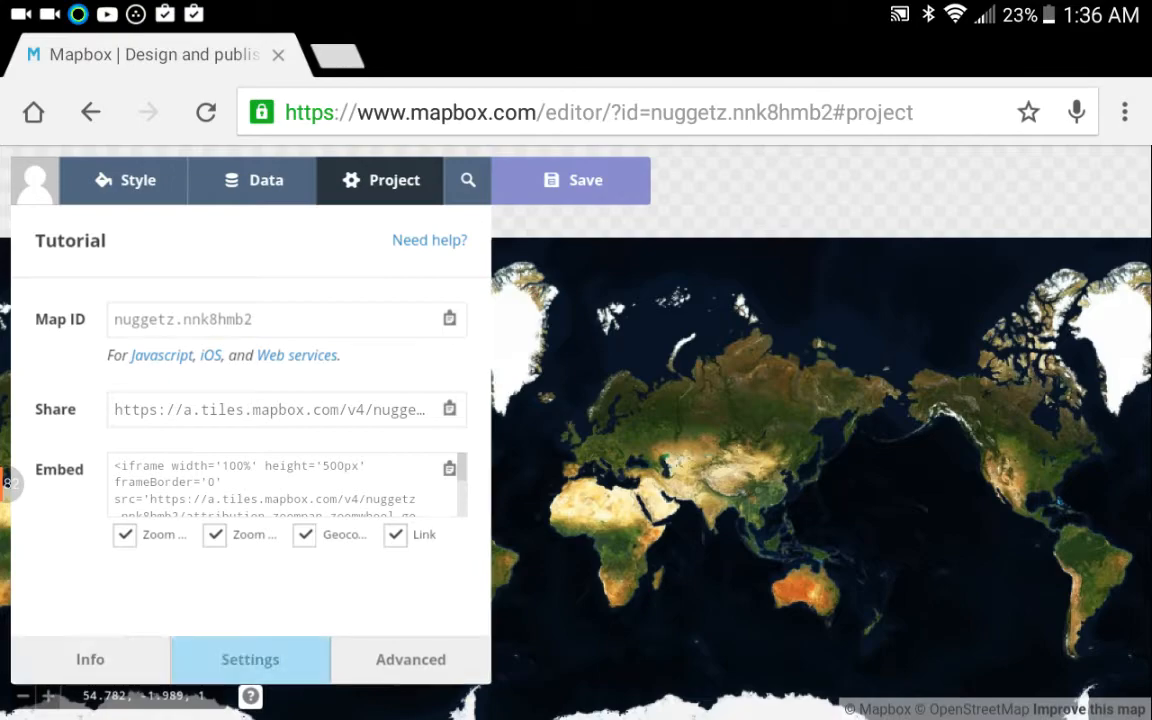
{"action": "left_click", "coordinate": [90, 659]}
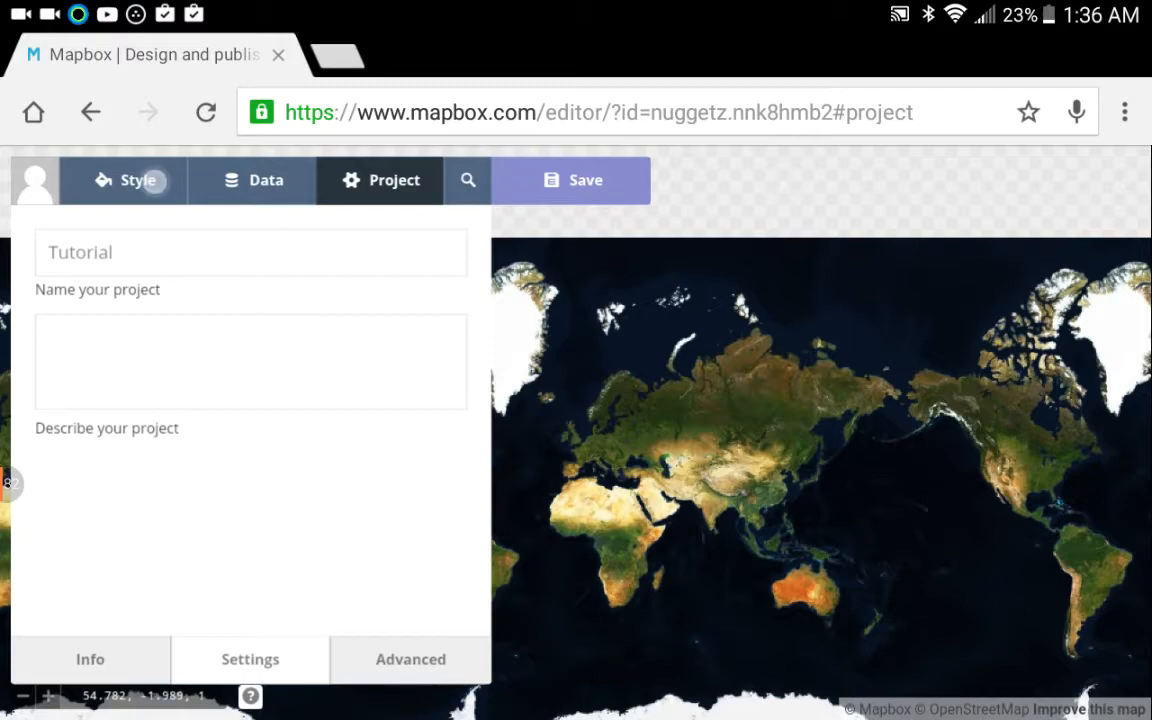
{"action": "left_click", "coordinate": [123, 180]}
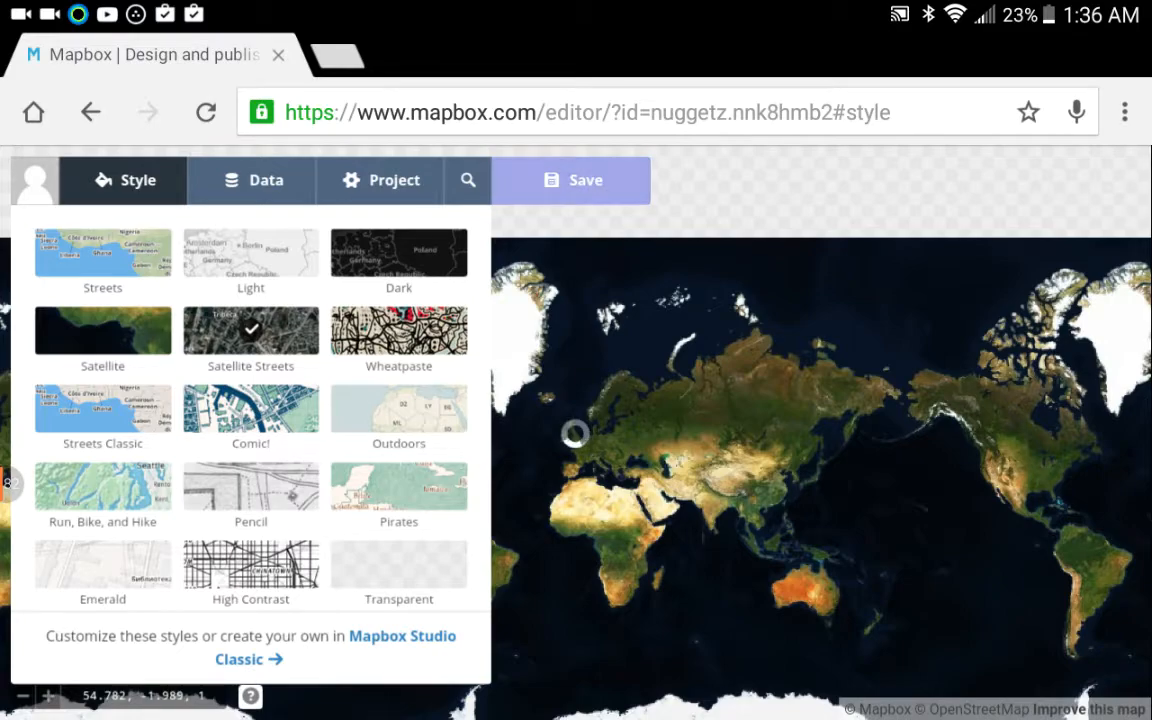
Save the Tutorial project's Satellite Streets style and go back to Projects.
{"action": "left_click", "coordinate": [571, 180]}
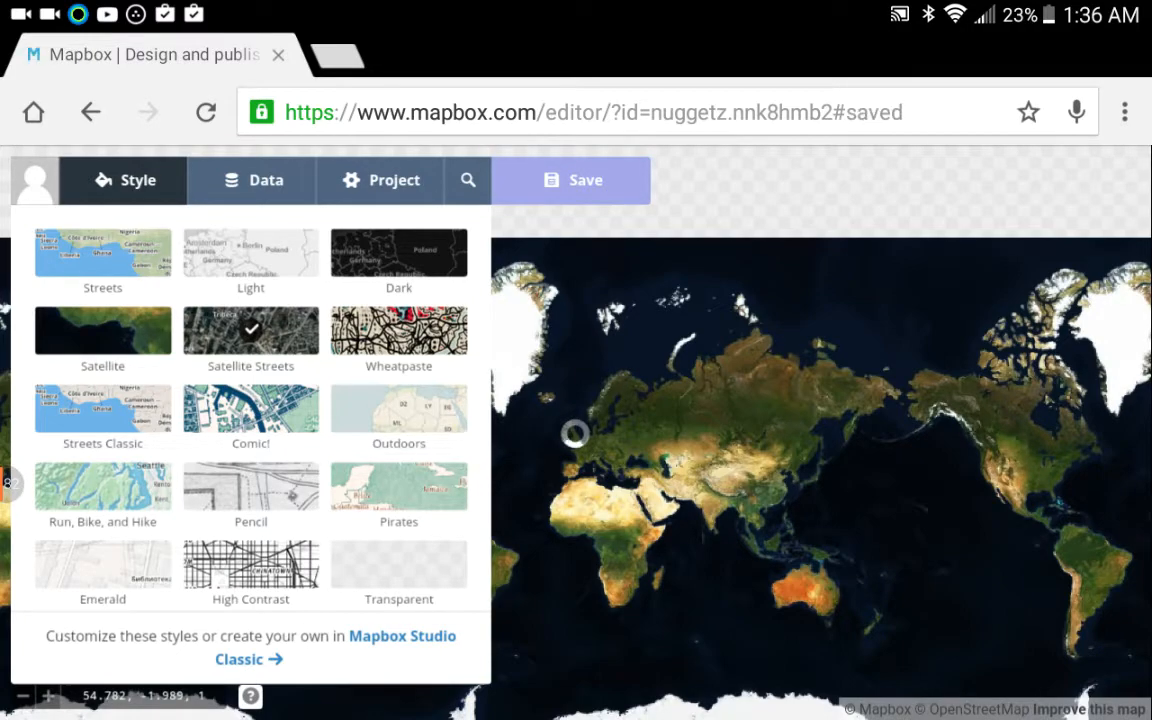
{"action": "left_click", "coordinate": [571, 180]}
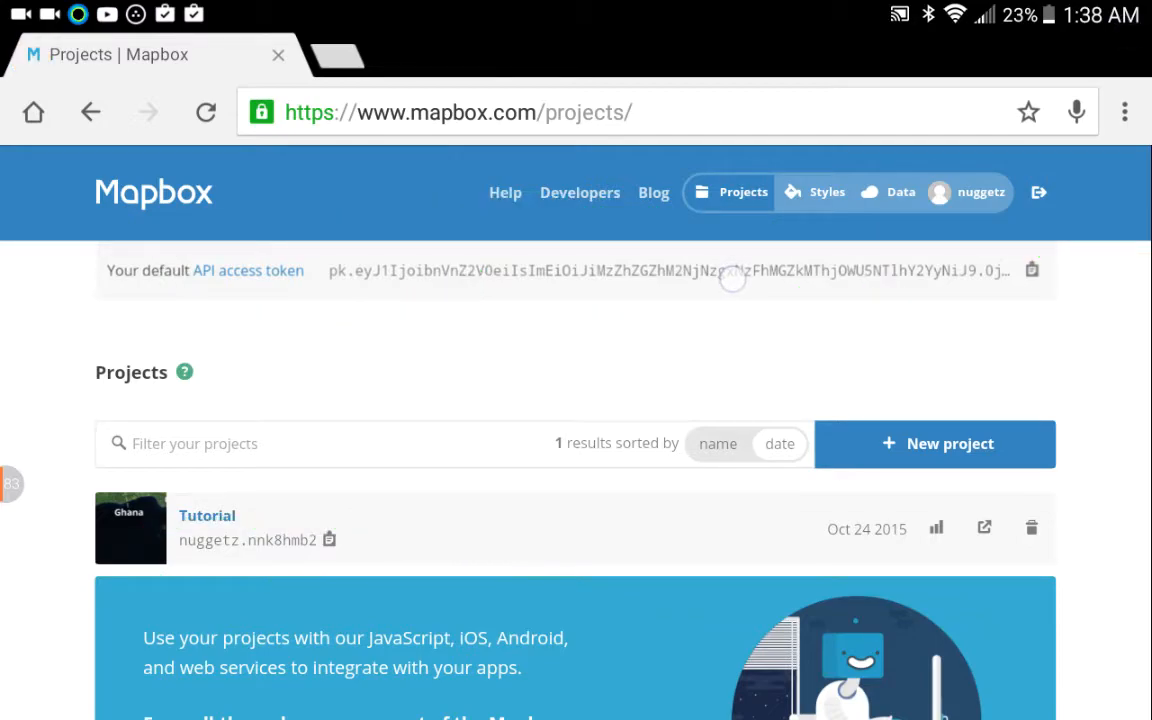
Select the default API access token for copying, then move to the Tower app.
{"action": "double_click", "coordinate": [680, 271]}
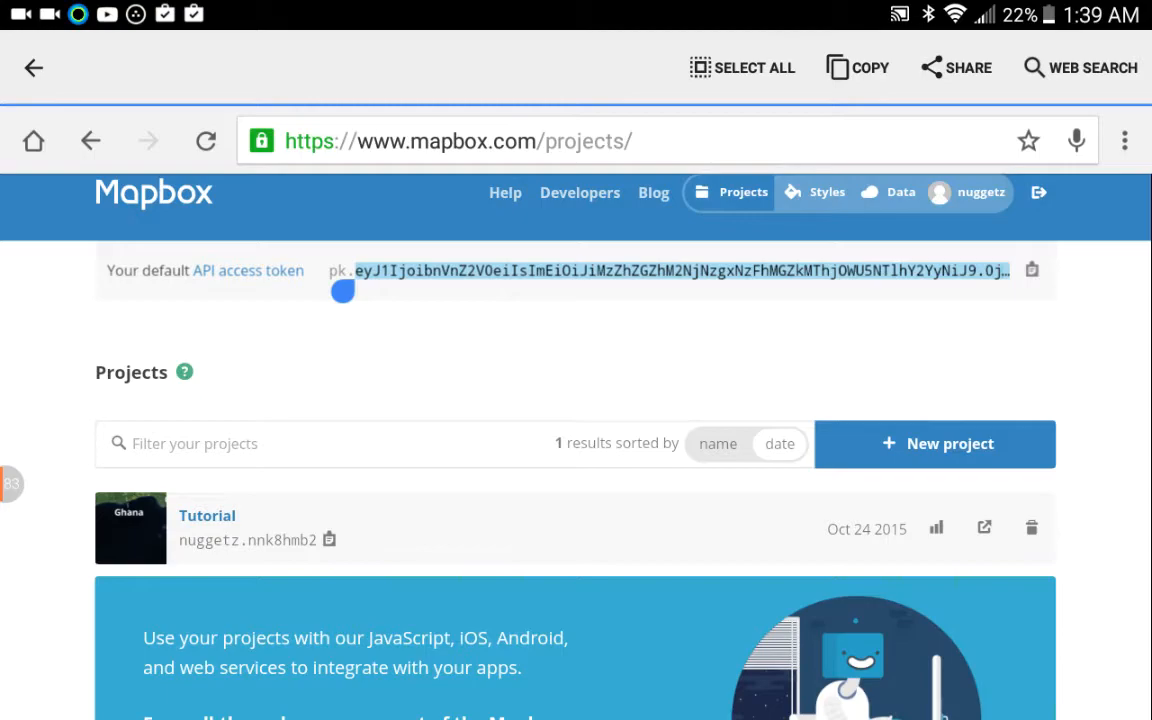
{"action": "scroll", "scroll_direction": "down", "scroll_amount": 3}
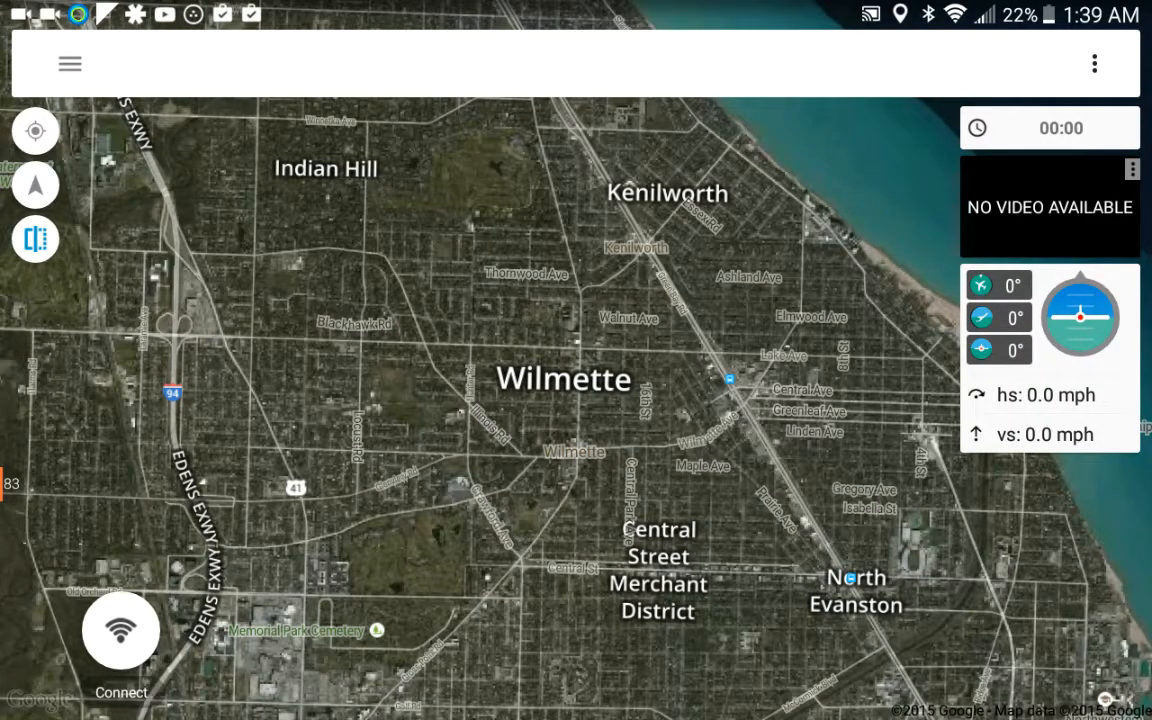
Reach Tower's Settings screen through the navigation drawer.
{"action": "left_click", "coordinate": [70, 63]}
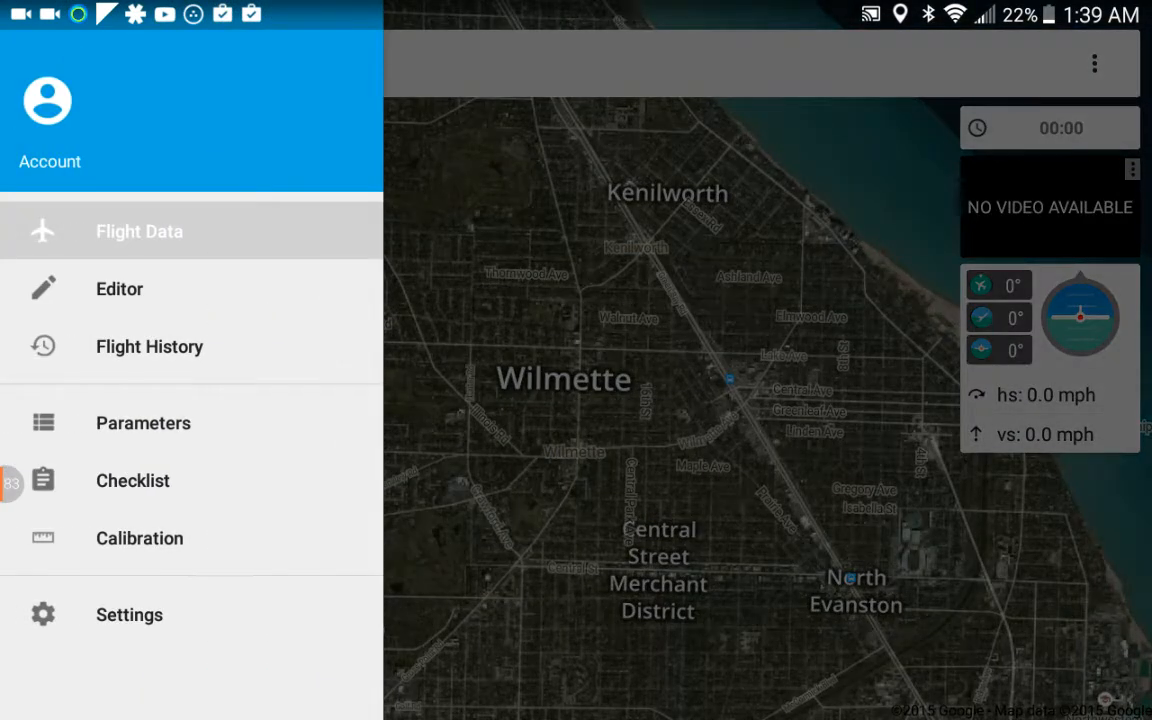
{"action": "left_click", "coordinate": [129, 614]}
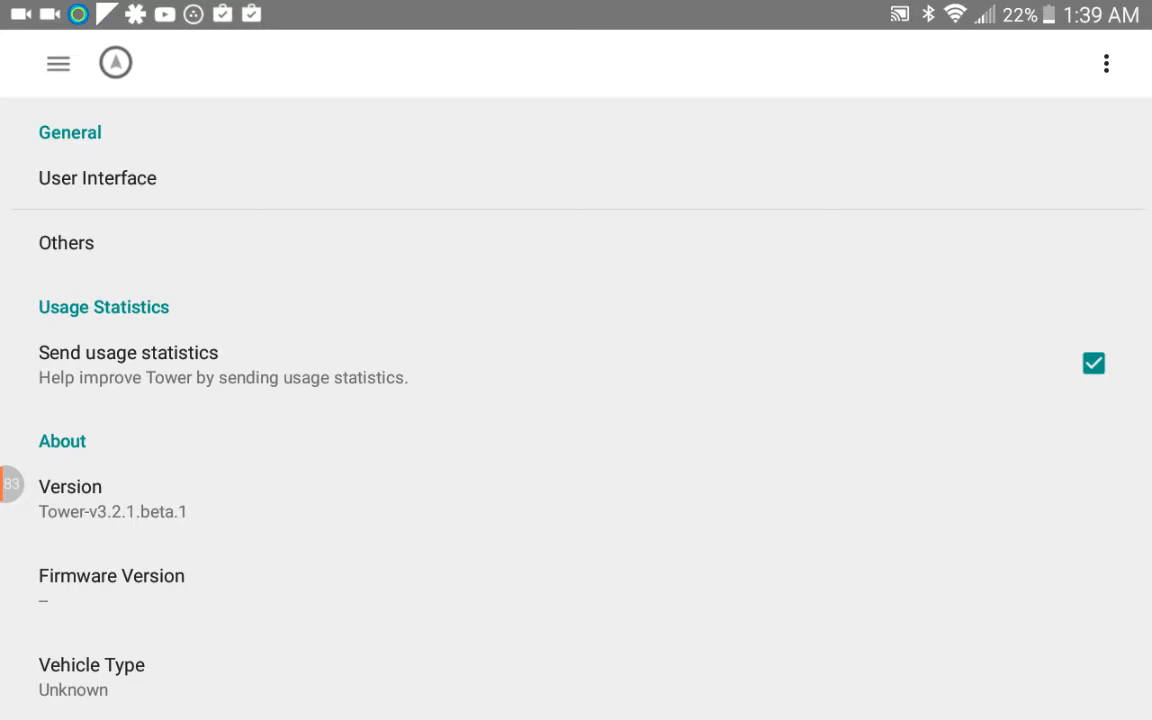
{"action": "left_click", "coordinate": [57, 63]}
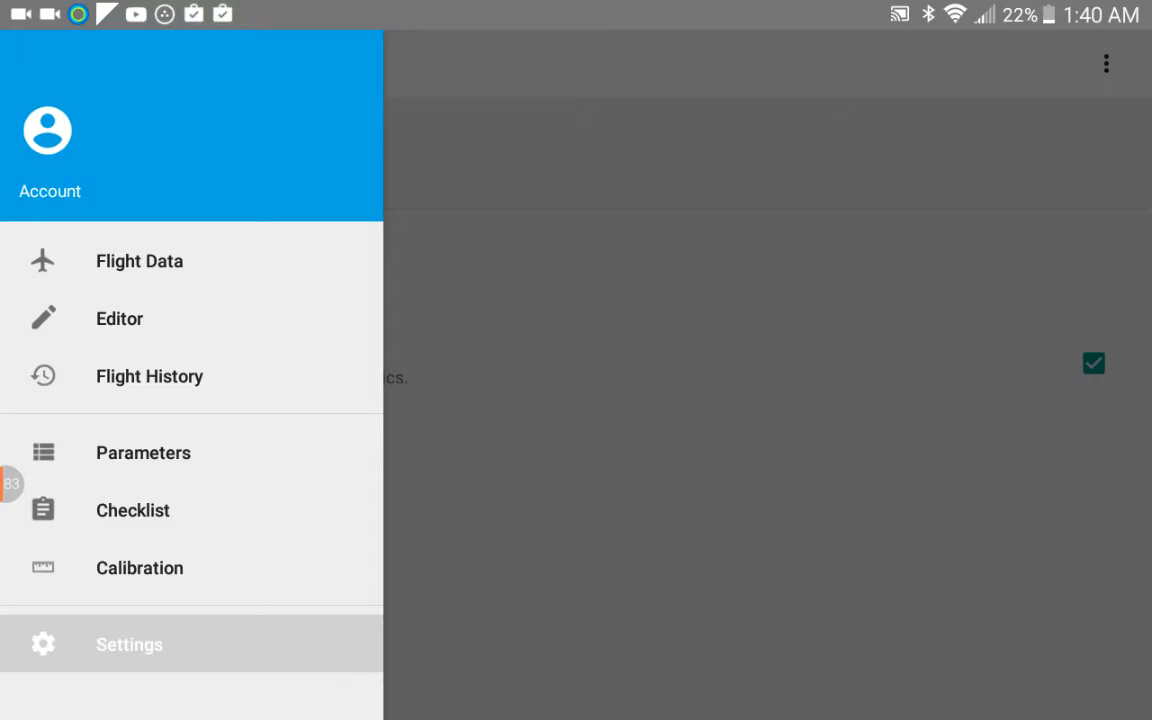
{"action": "left_click", "coordinate": [129, 644]}
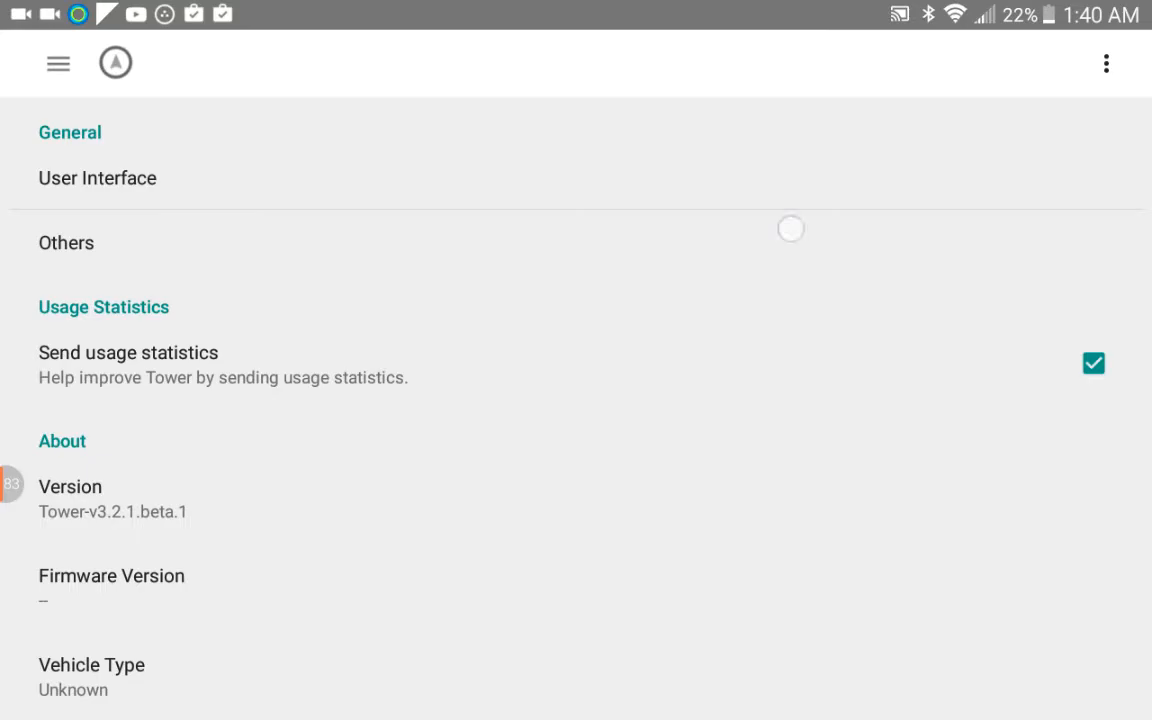
Set the map tile provider to mapbox in Map Provider Preferences.
{"action": "scroll", "scroll_direction": "down", "scroll_amount": 3}
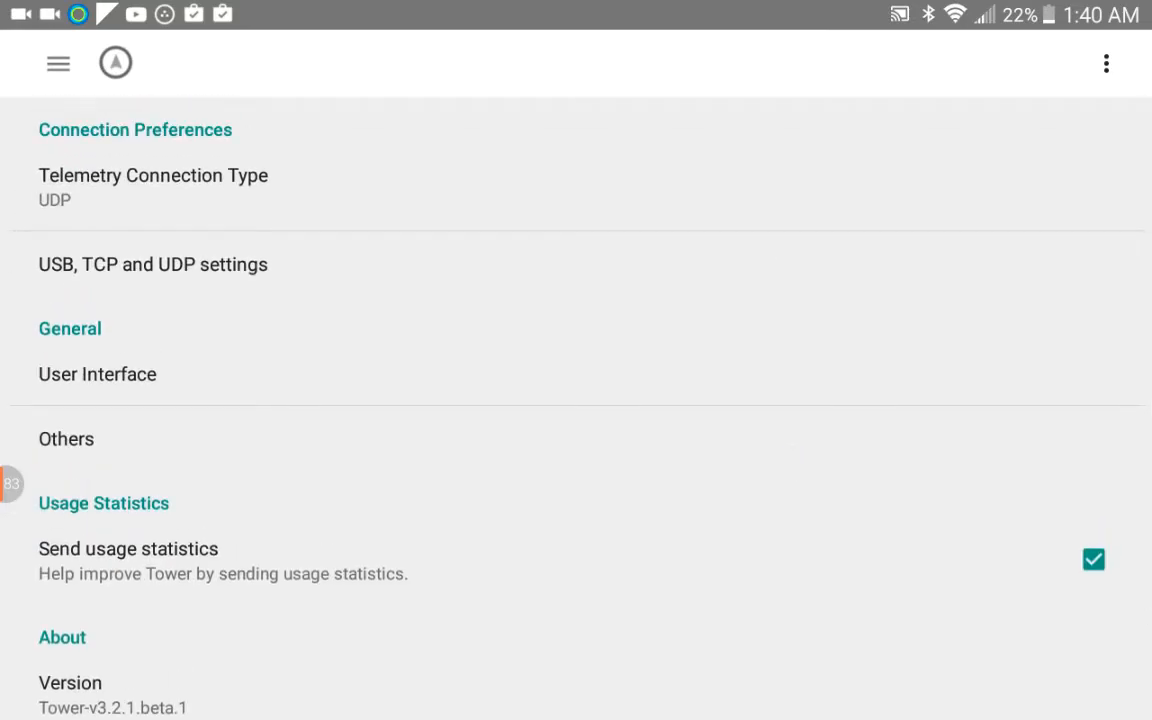
{"action": "scroll", "scroll_direction": "down", "scroll_amount": 3}
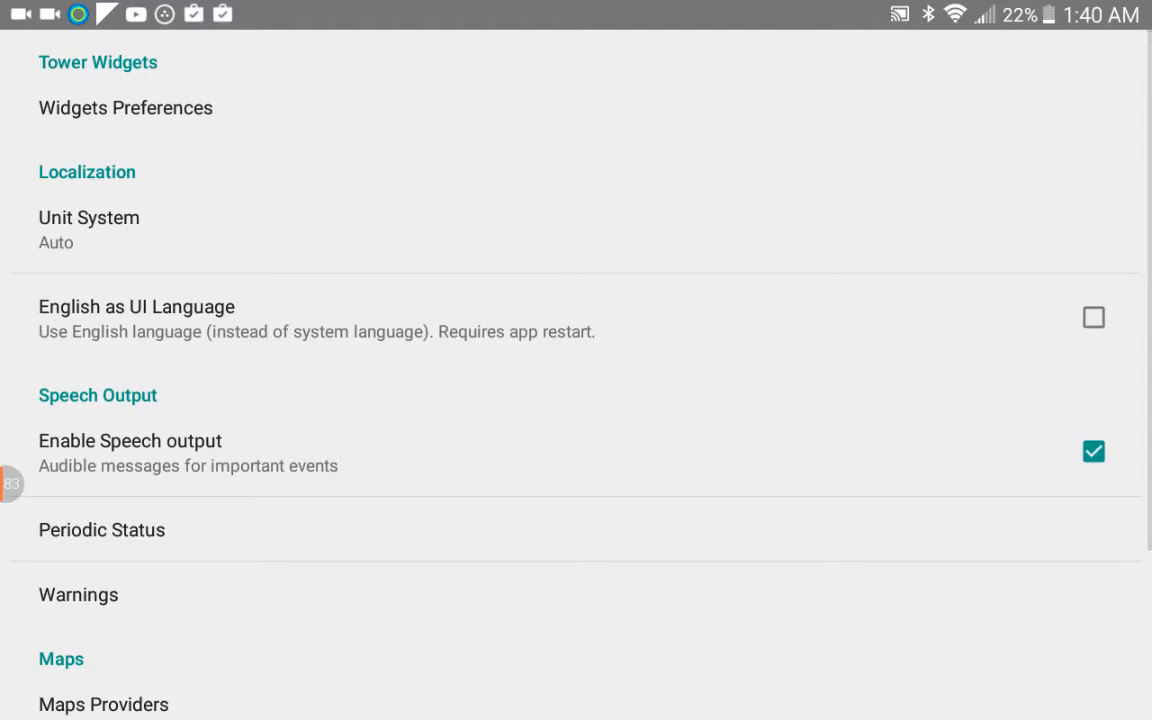
{"action": "scroll", "scroll_direction": "down", "scroll_amount": 3}
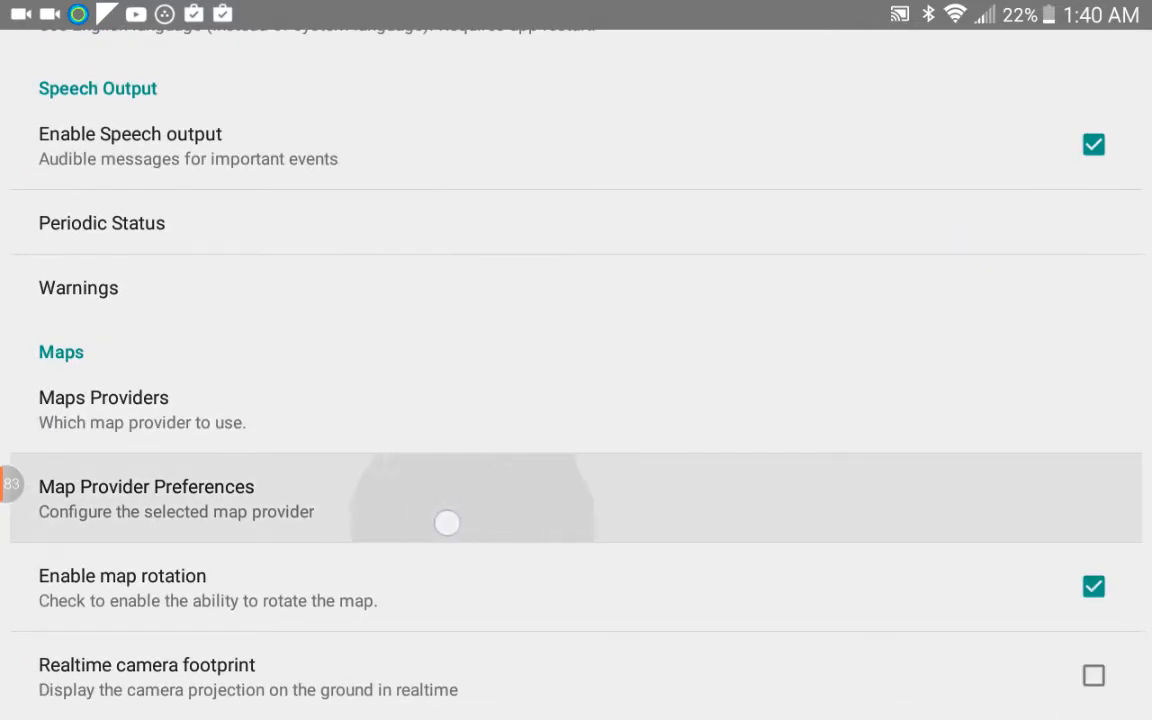
{"action": "left_click", "coordinate": [146, 498]}
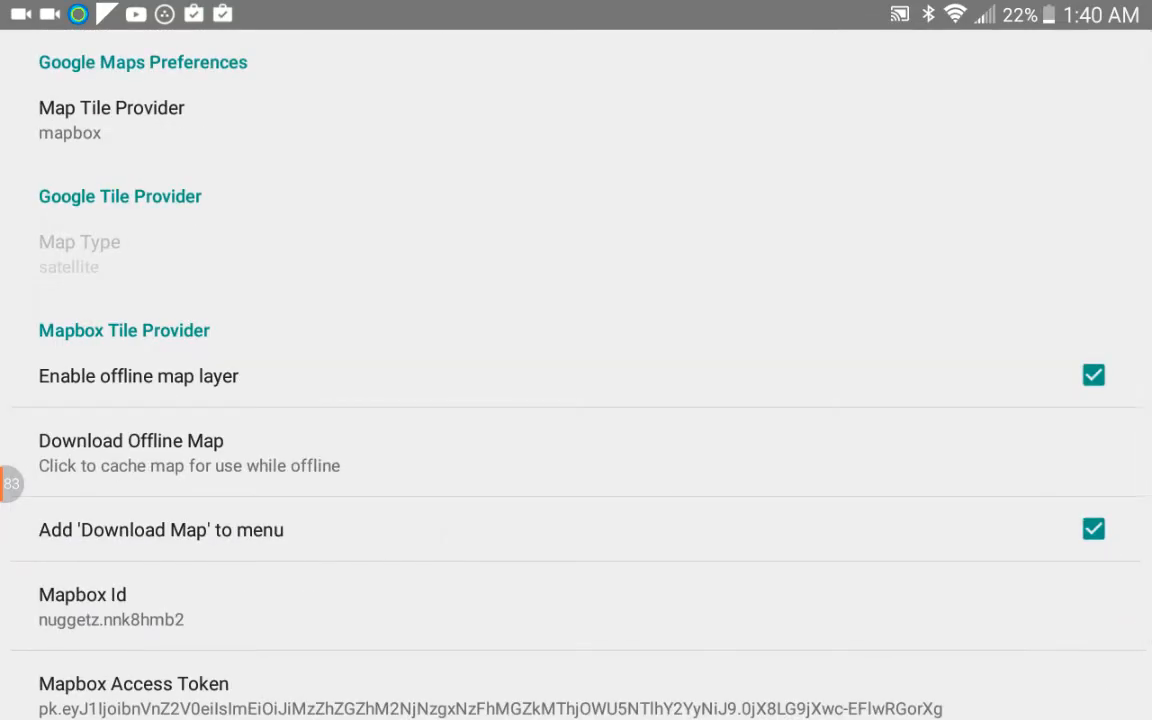
{"action": "left_click", "coordinate": [111, 120]}
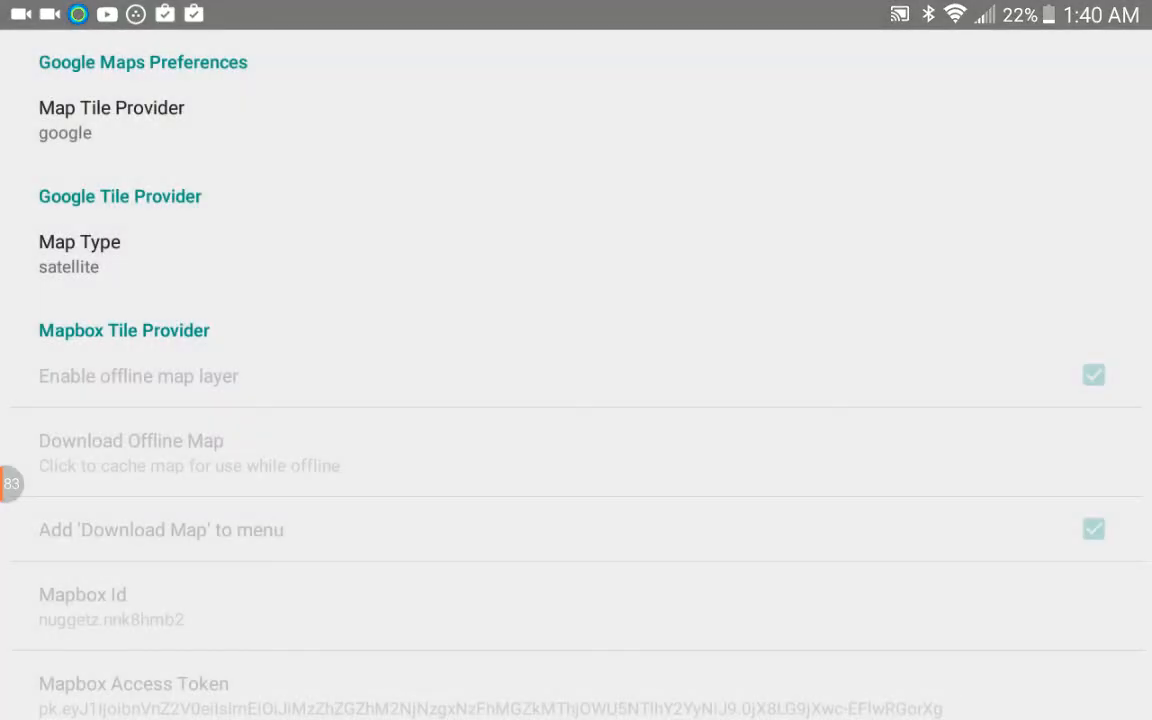
{"action": "left_click", "coordinate": [112, 120]}
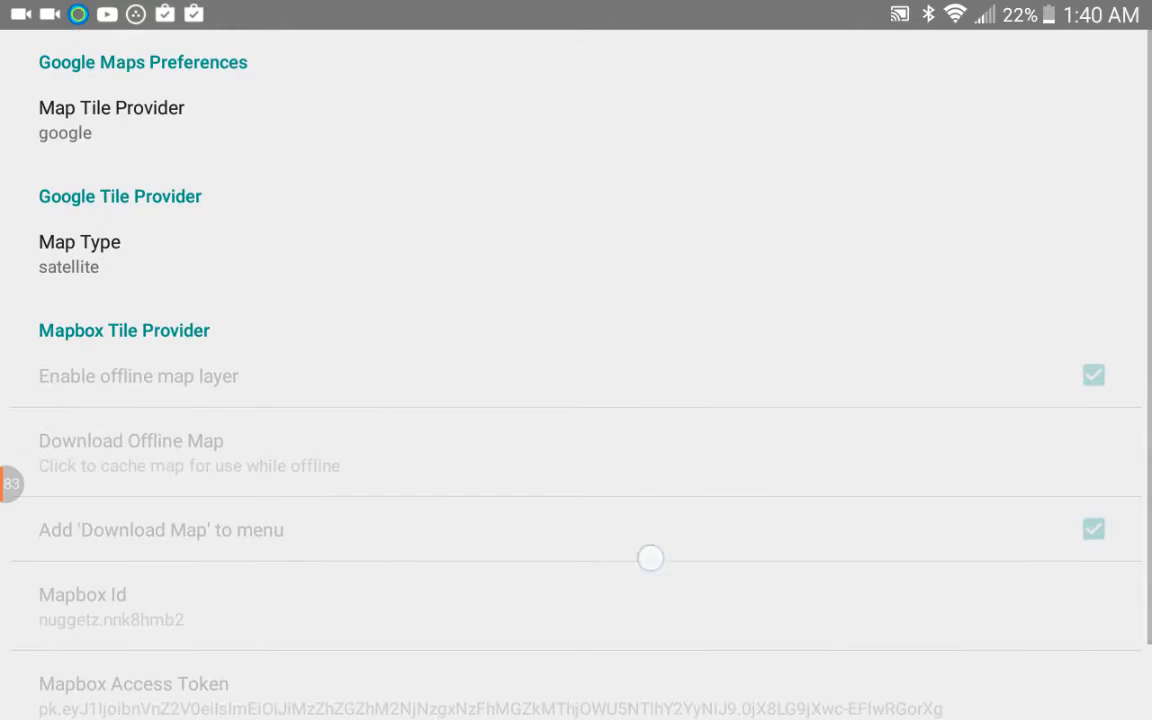
{"action": "left_click", "coordinate": [79, 253]}
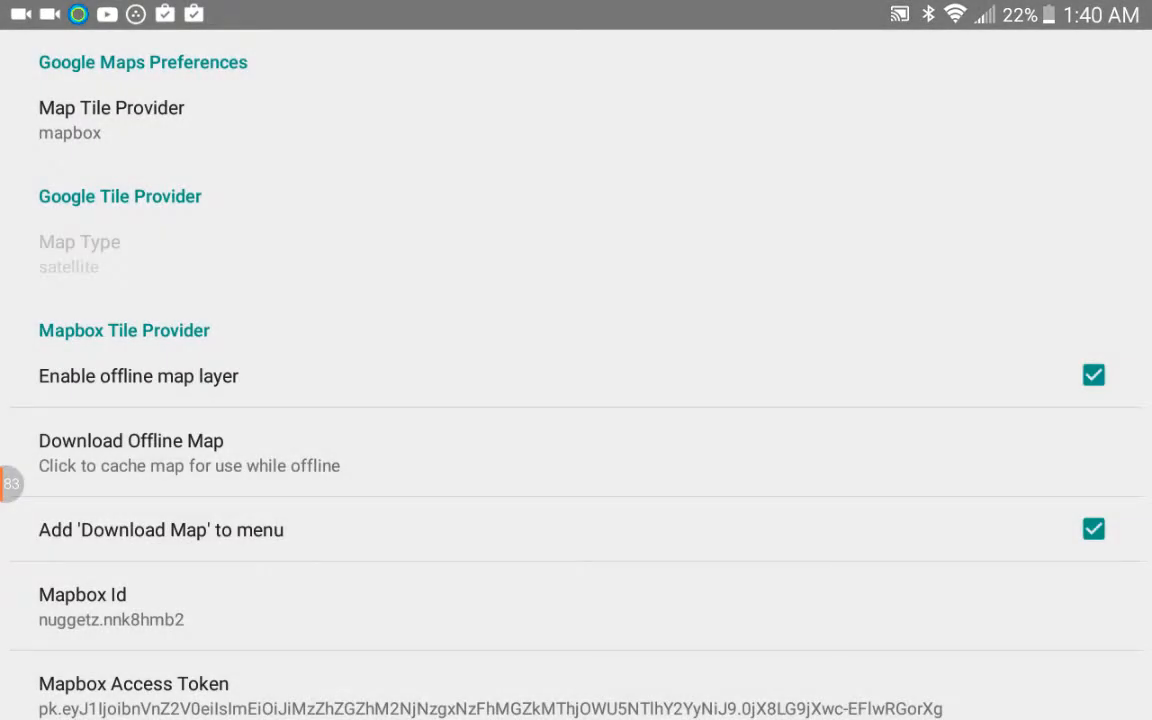
Leave 'Enable offline map layer' and 'Add Download Map to menu' both checked.
{"action": "scroll", "scroll_direction": "down", "scroll_amount": 3}
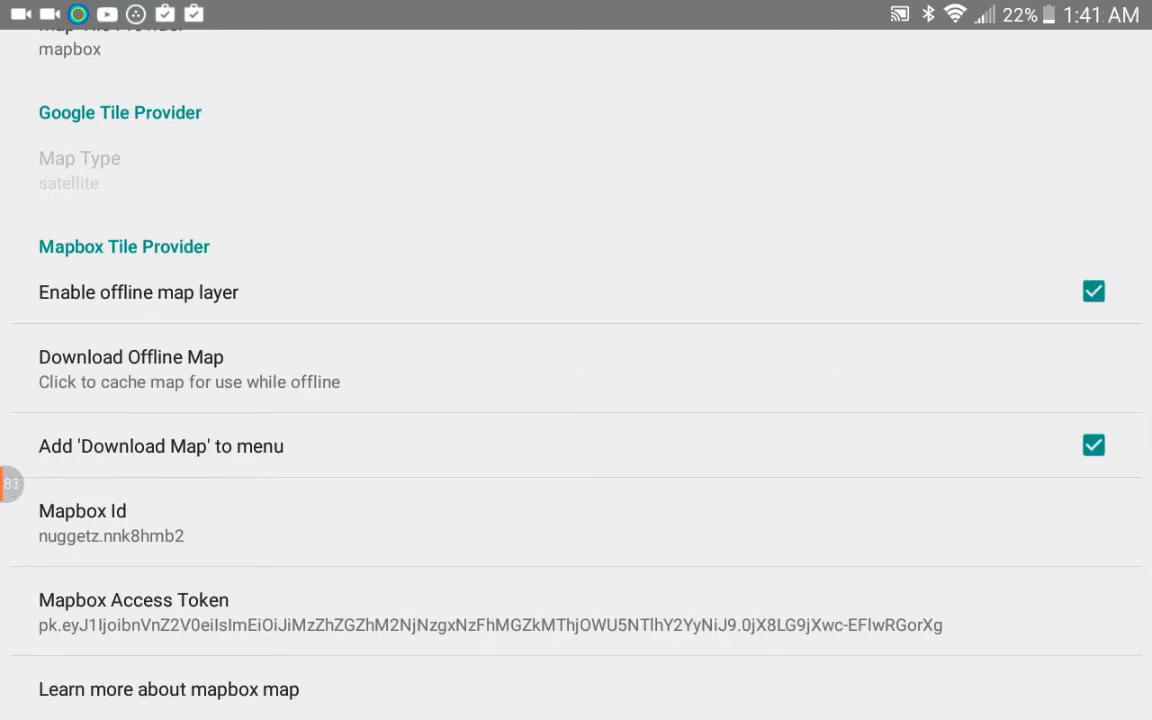
{"action": "left_click", "coordinate": [1093, 291]}
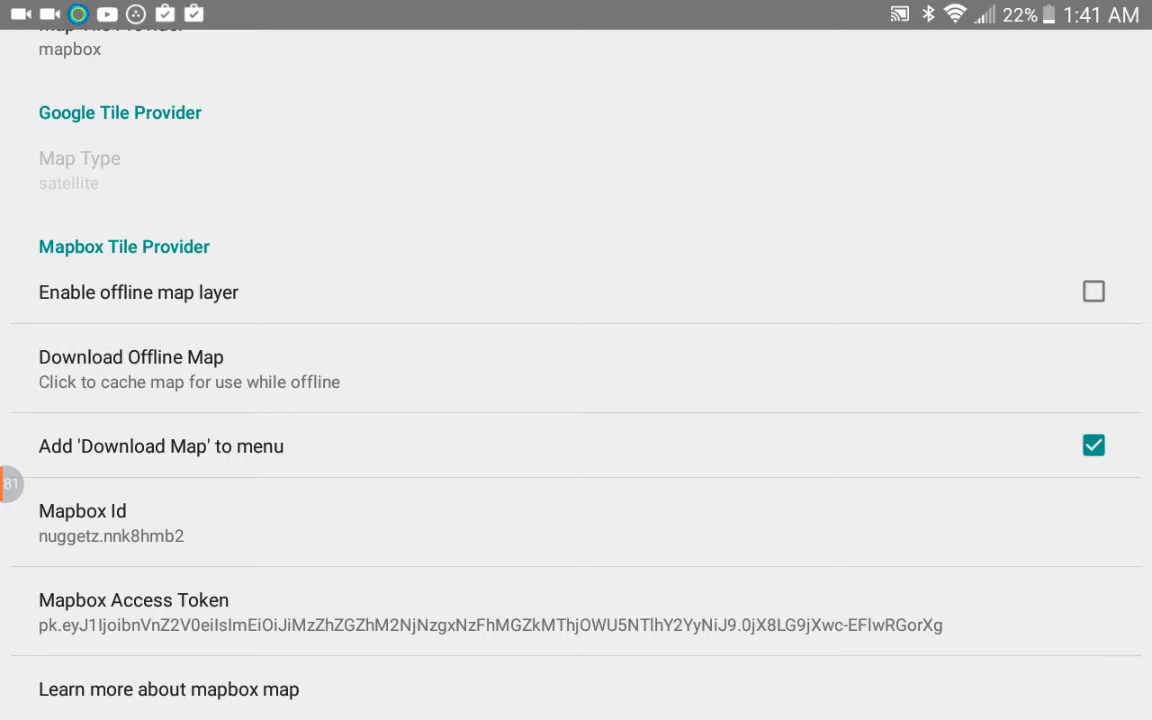
{"action": "left_click", "coordinate": [1093, 291]}
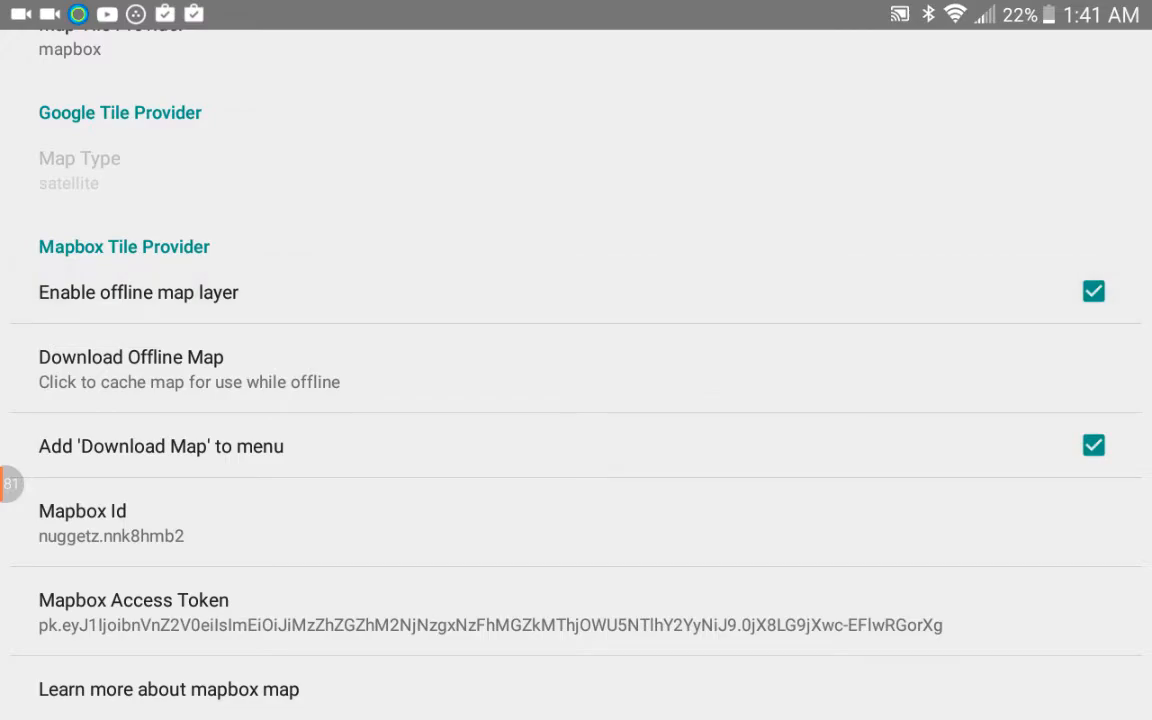
{"action": "left_click", "coordinate": [160, 446]}
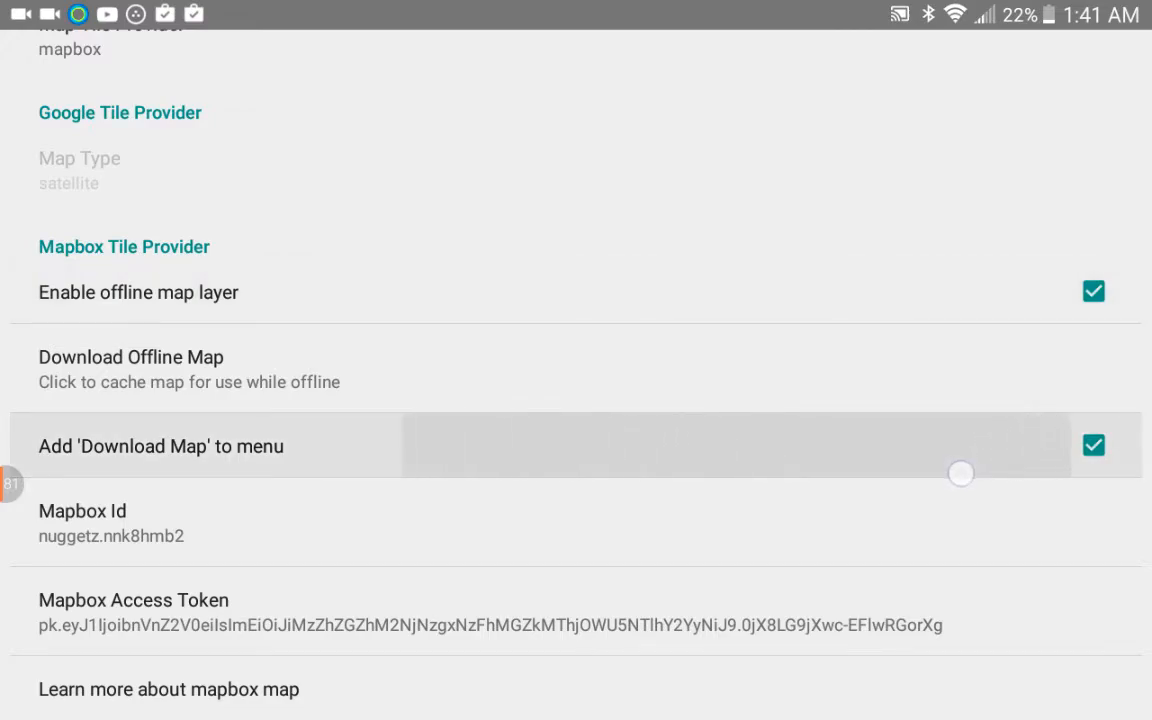
{"action": "left_click", "coordinate": [1093, 446]}
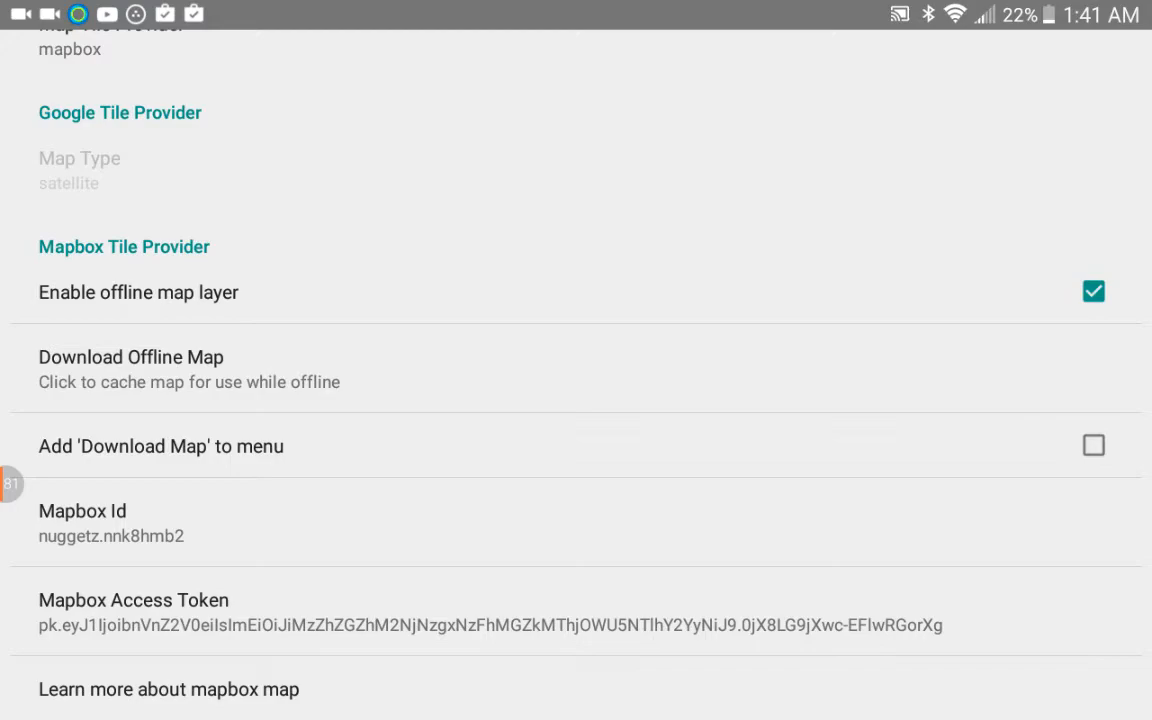
{"action": "left_click", "coordinate": [1092, 445]}
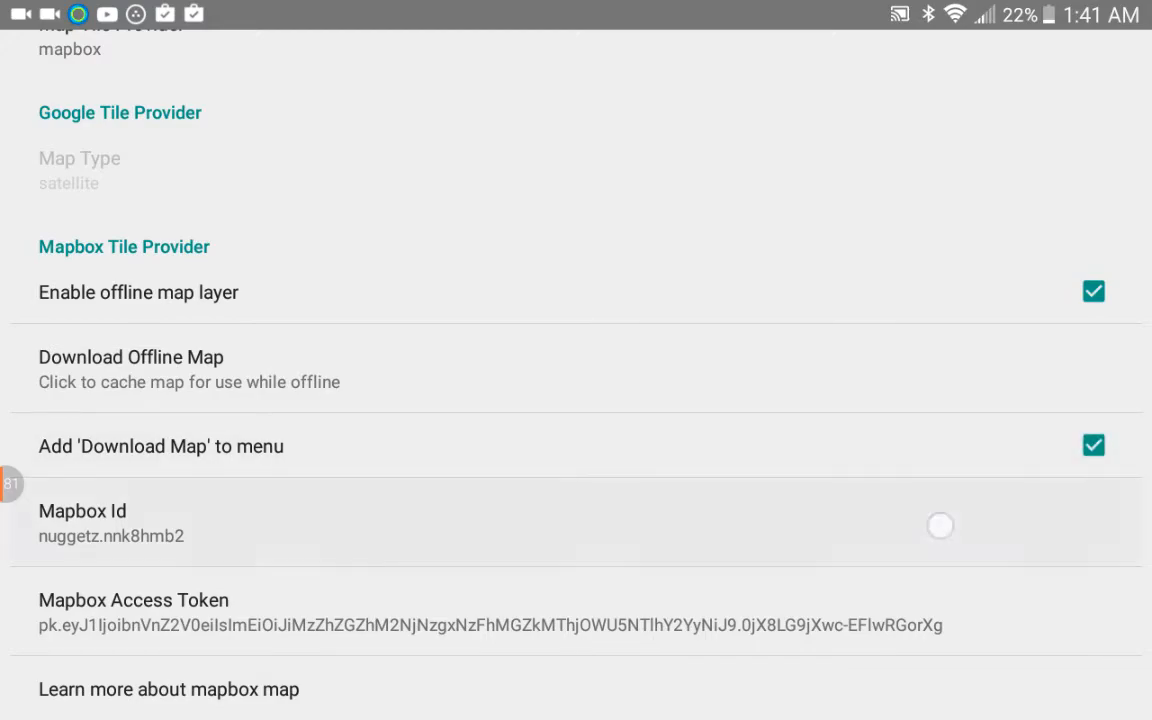
{"action": "left_click", "coordinate": [82, 511]}
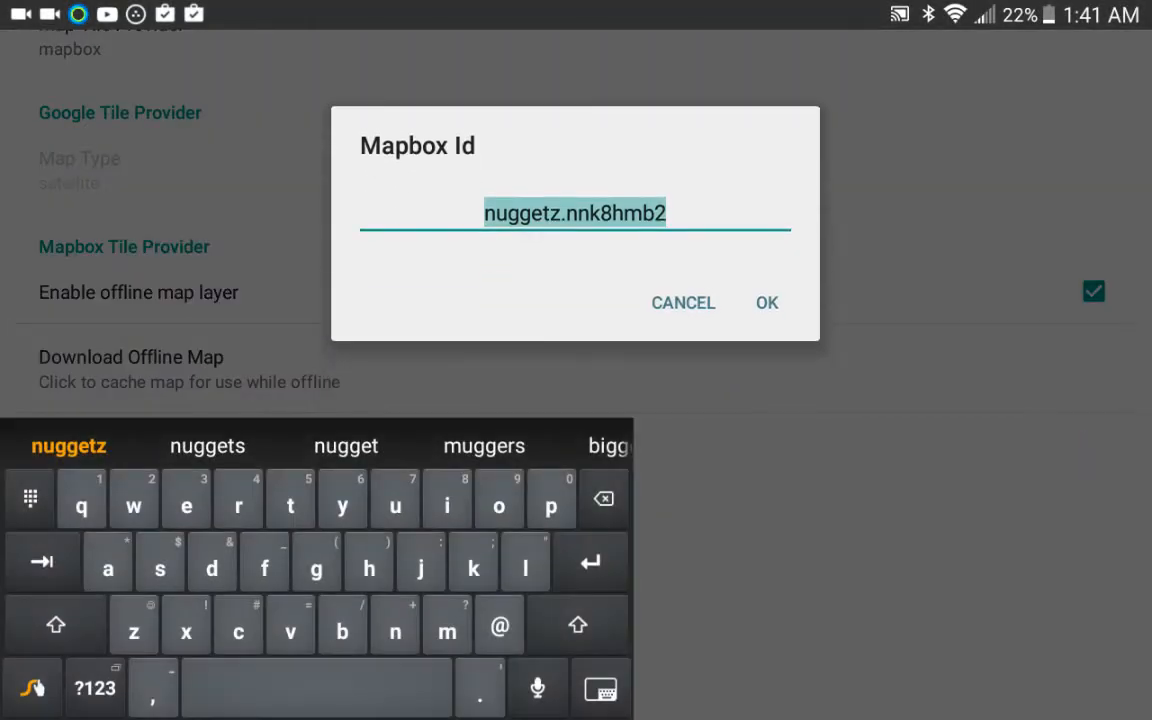
{"action": "left_click", "coordinate": [683, 302]}
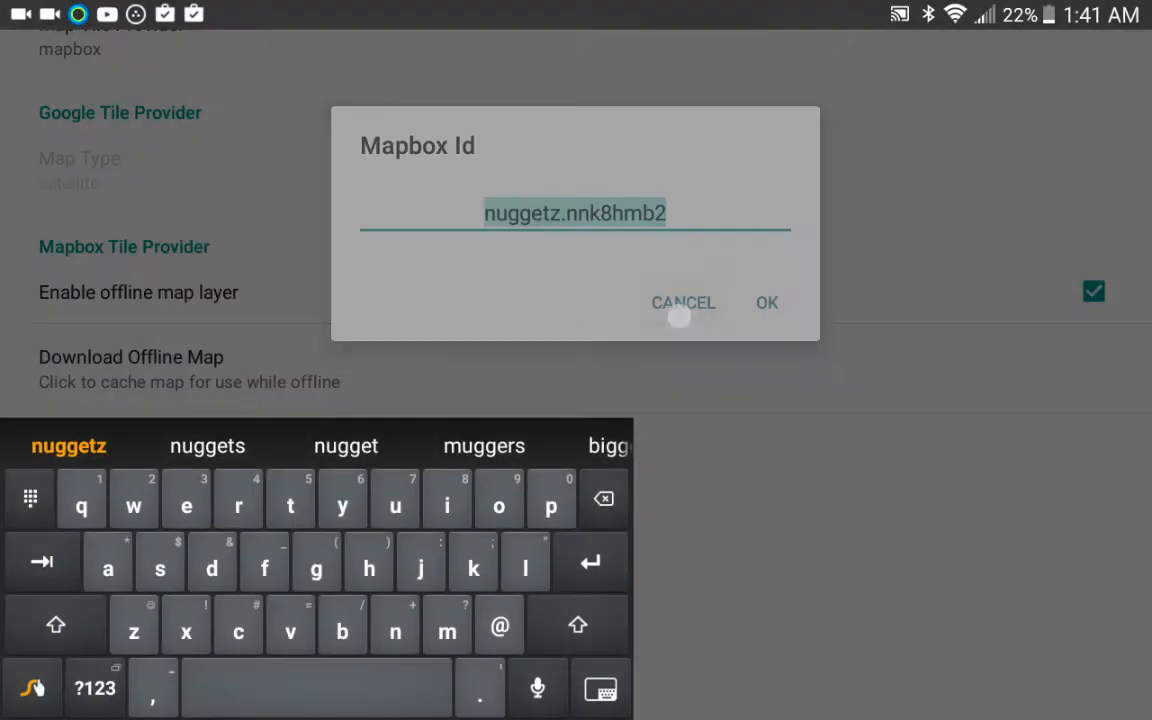
{"action": "left_click", "coordinate": [766, 302]}
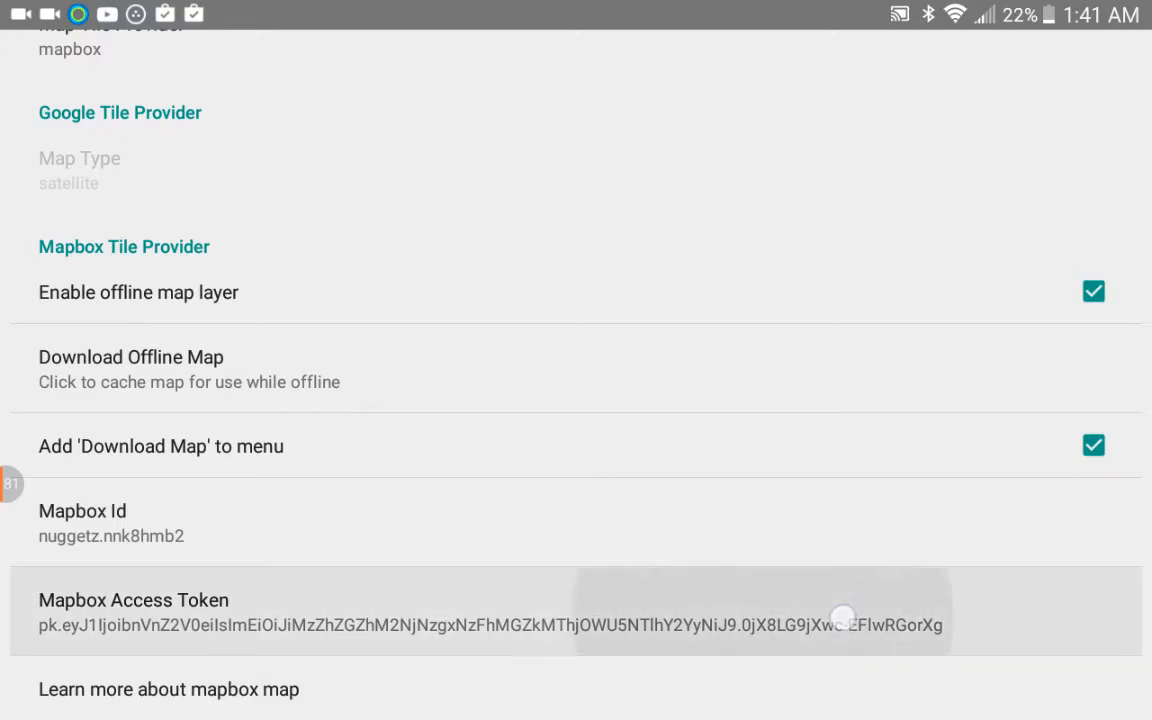
{"action": "left_click", "coordinate": [133, 612]}
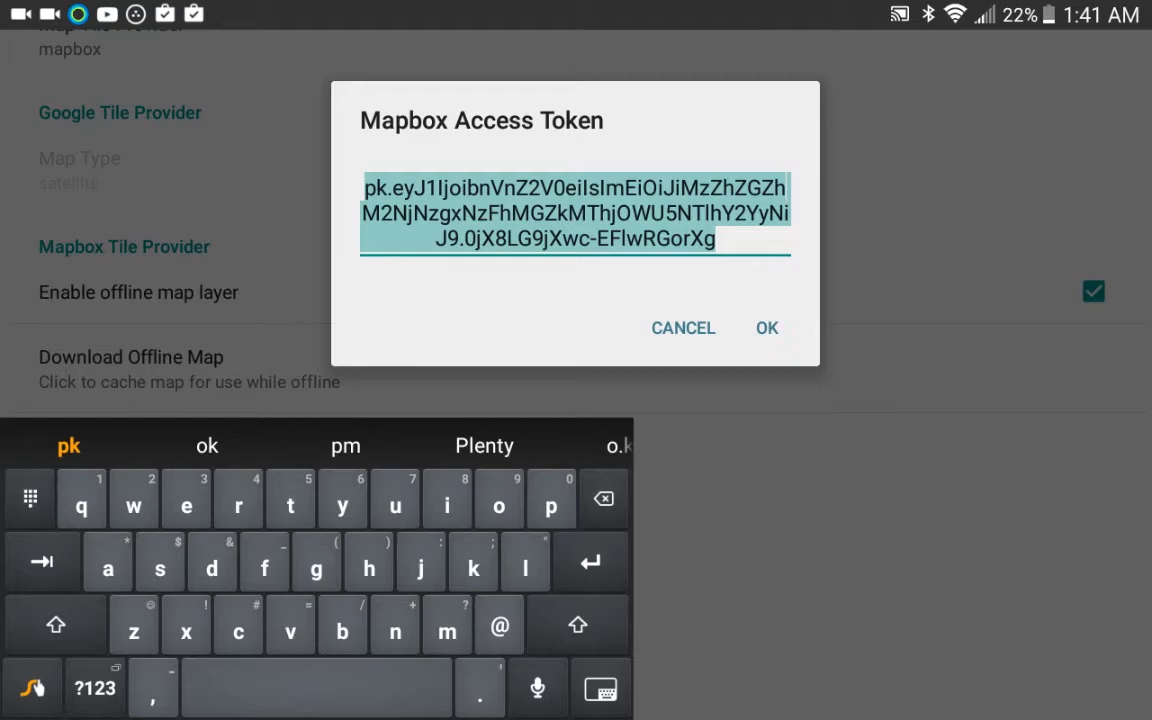
{"action": "left_click", "coordinate": [766, 328]}
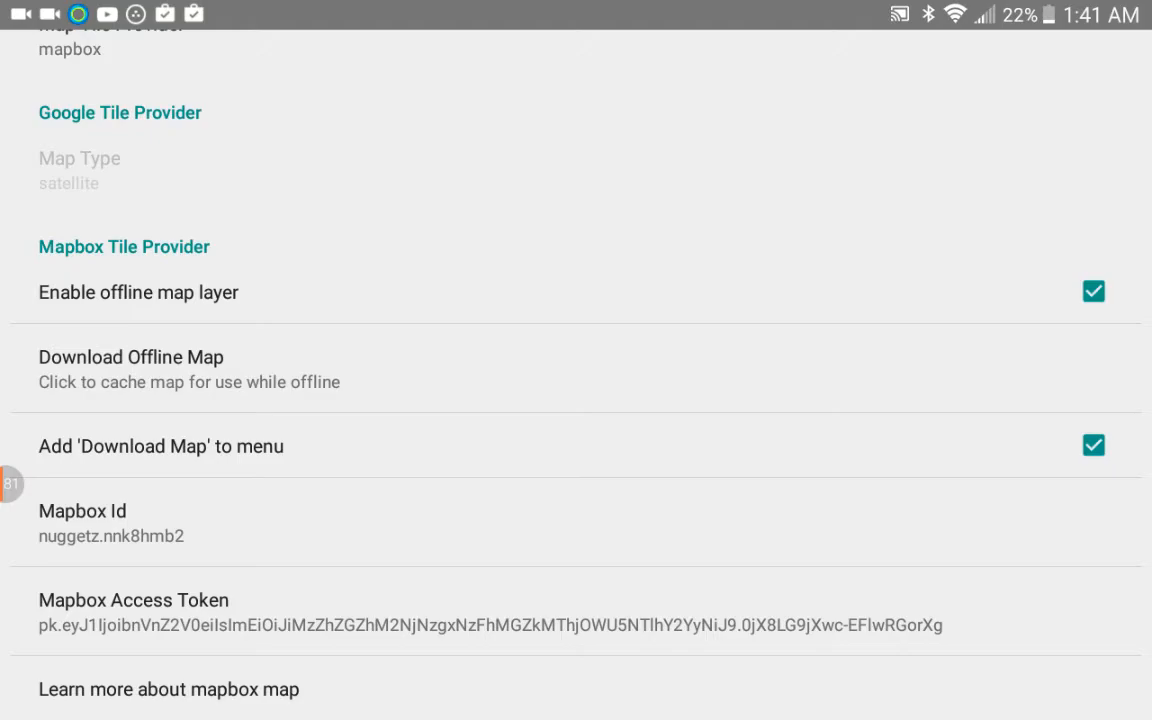
{"action": "scroll", "scroll_direction": "down", "scroll_amount": 3}
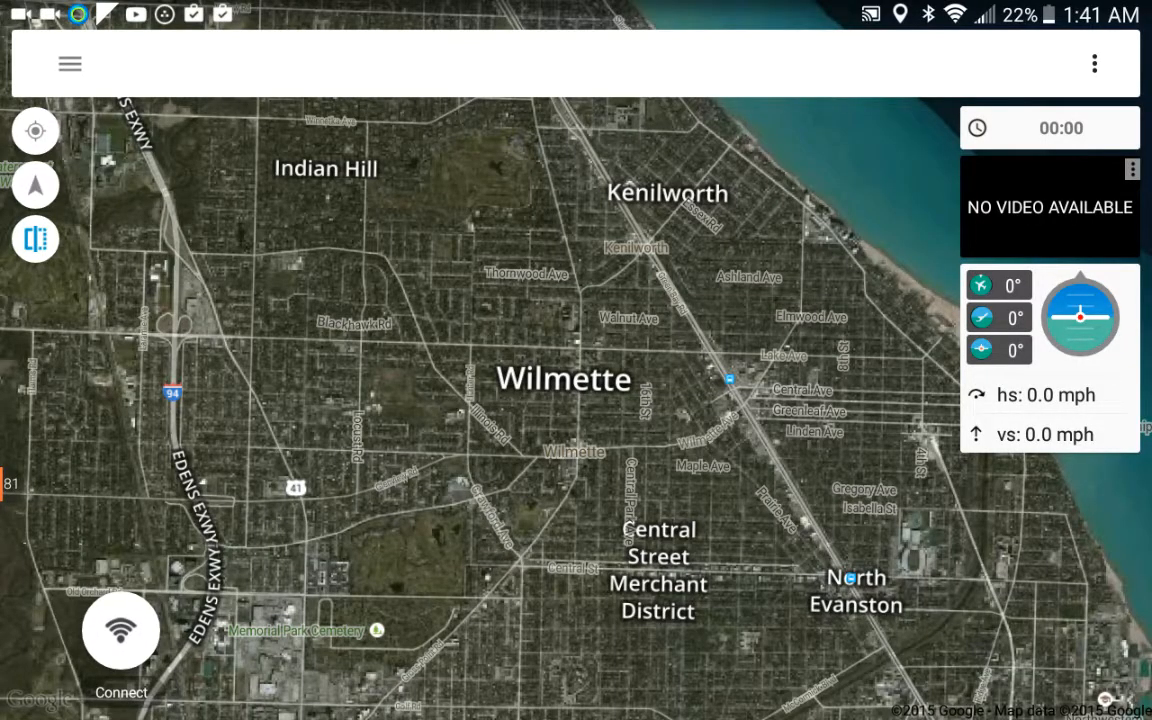
Switch Tower to the mission editor in waypoint mode over Wilmette.
{"action": "left_click", "coordinate": [70, 64]}
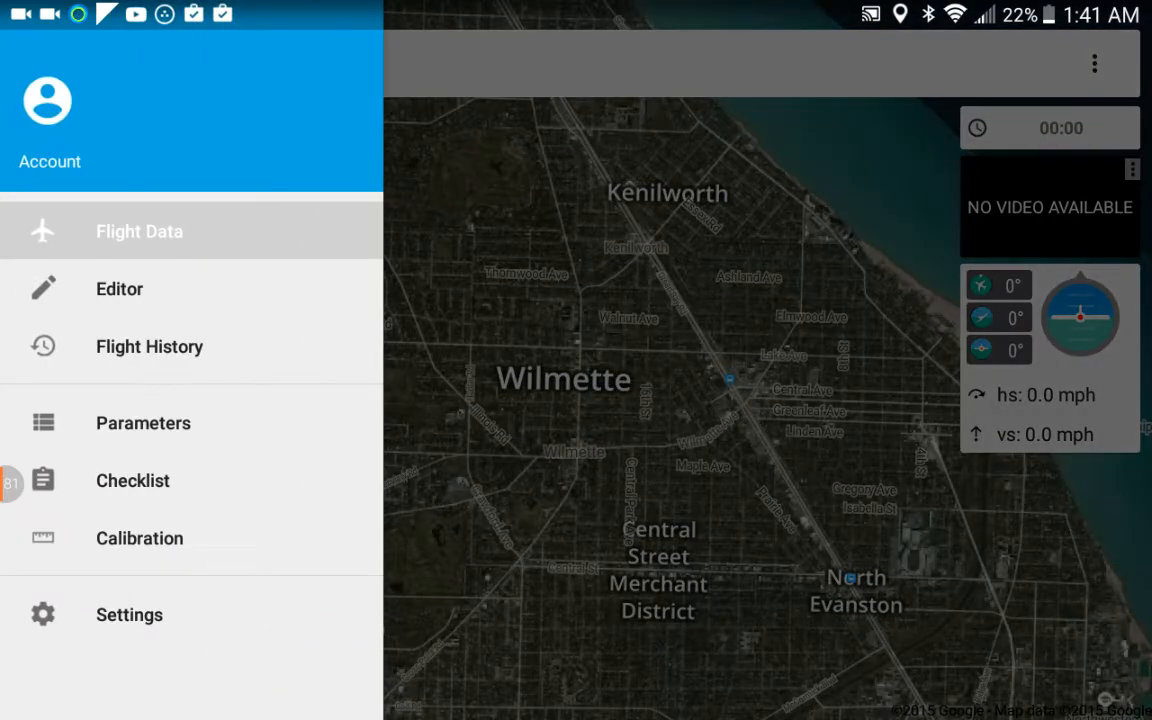
{"action": "left_click", "coordinate": [72, 62]}
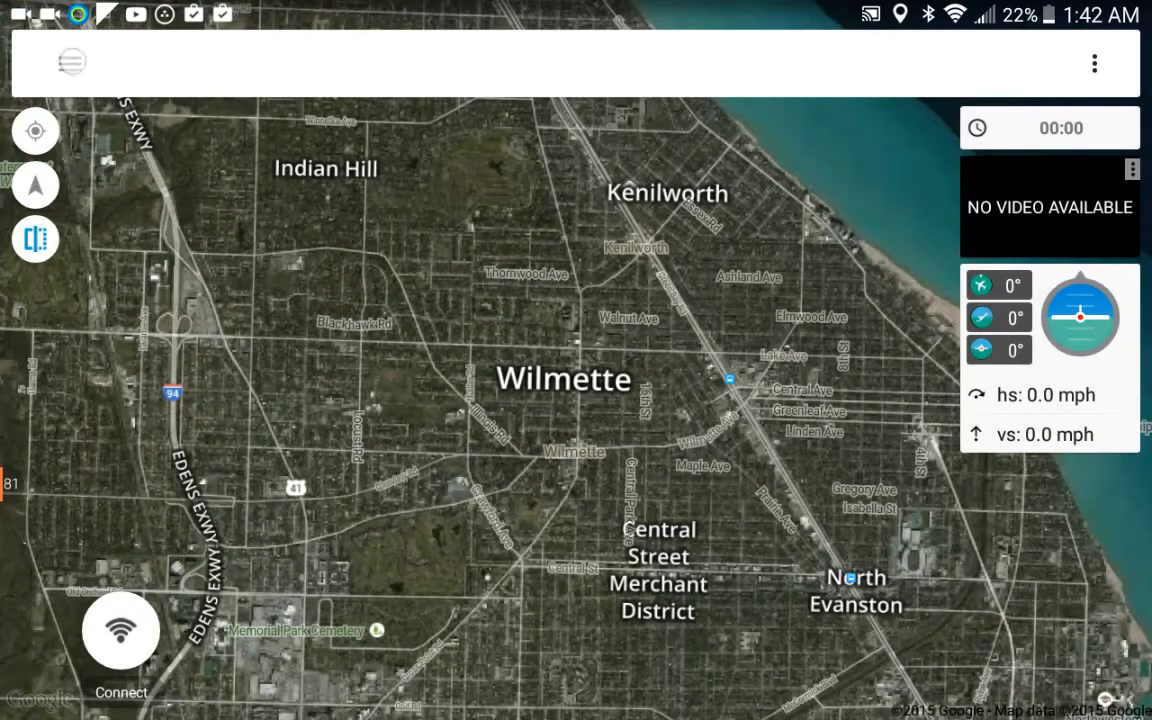
{"action": "left_click", "coordinate": [72, 62]}
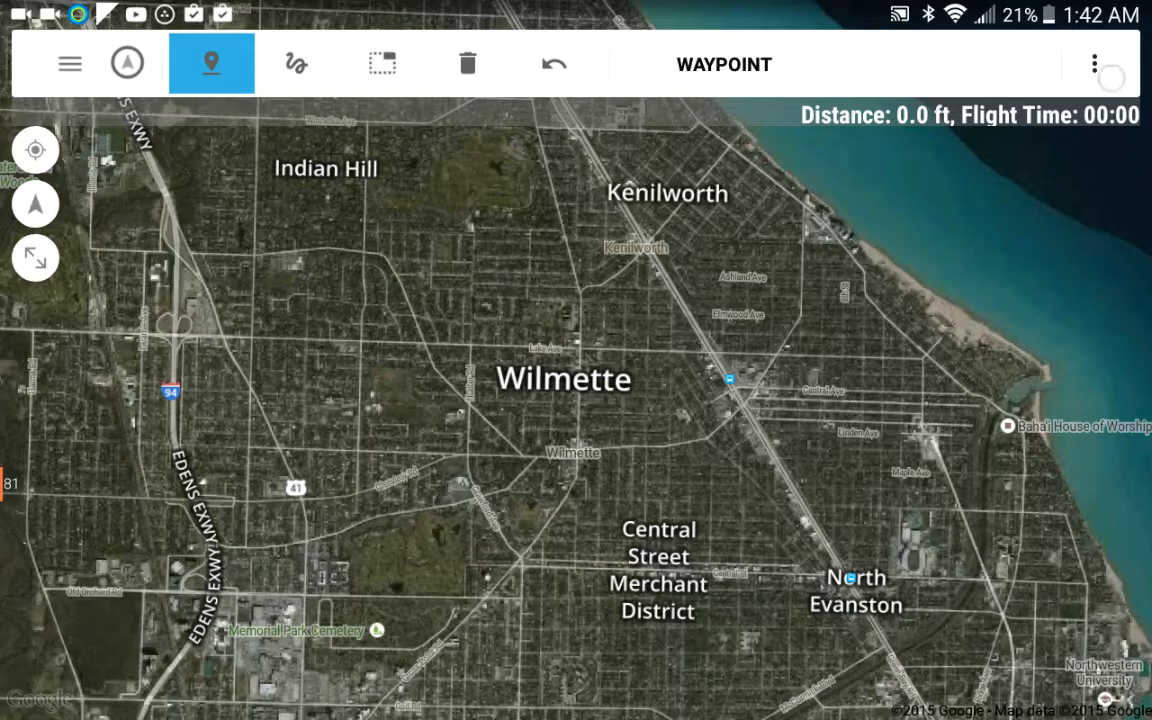
Choose Download Map from the editor's overflow menu.
{"action": "left_click", "coordinate": [1094, 63]}
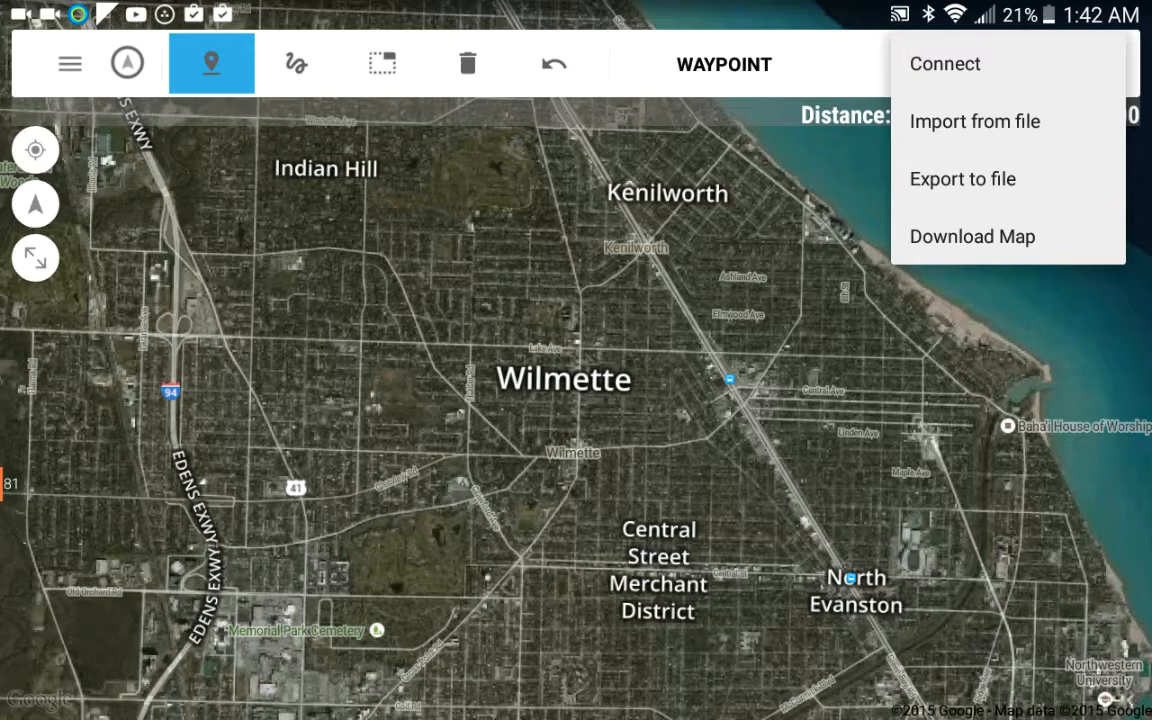
{"action": "left_click", "coordinate": [971, 236]}
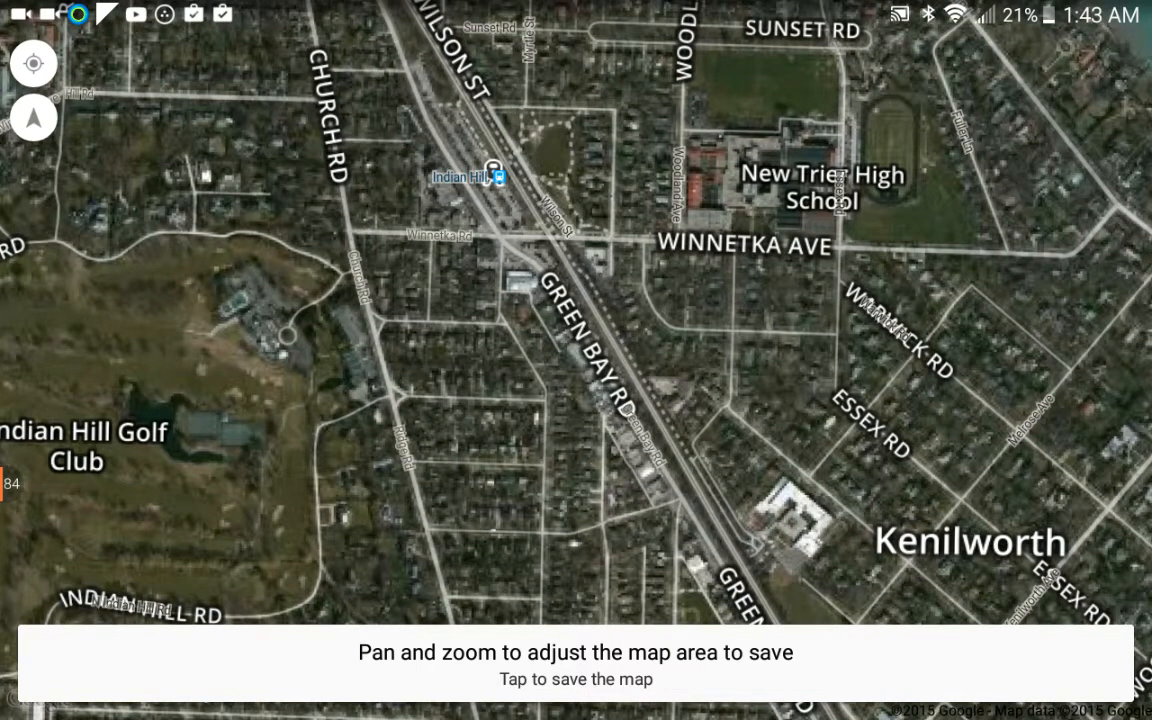
Save the framed area around New Trier High School and Indian Hill Golf Club offline.
{"action": "left_click", "coordinate": [575, 665]}
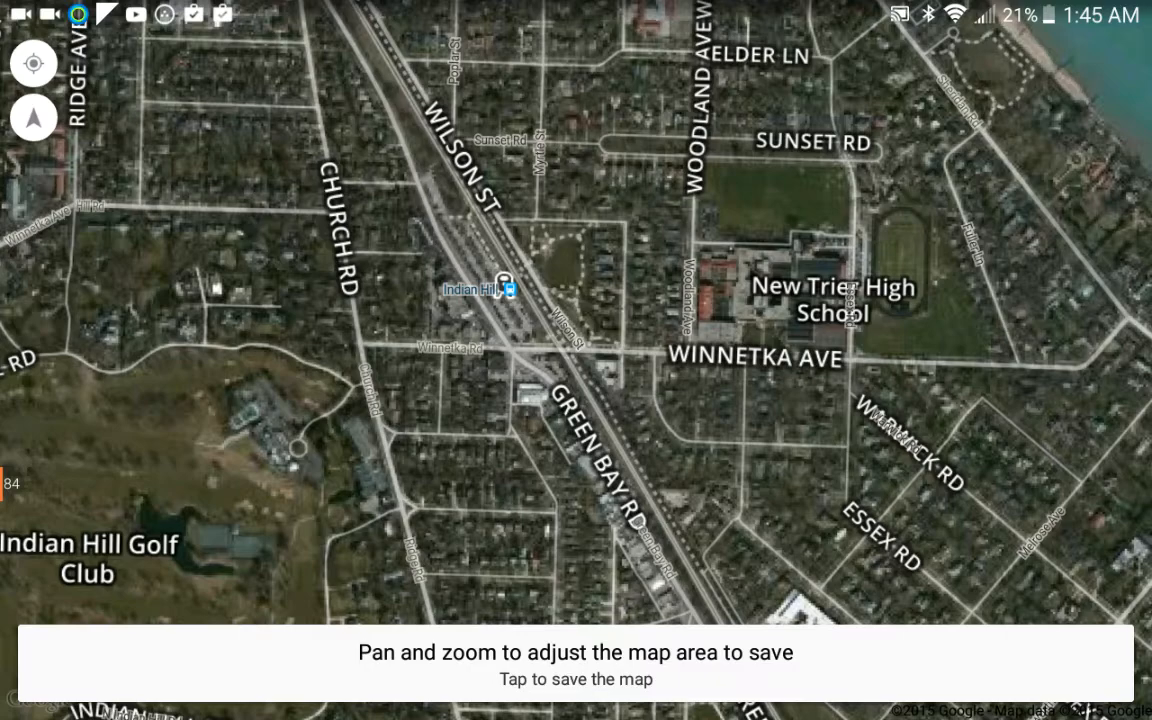
Exit the download screen and reopen Settings to the Mapbox Map Provider Preferences.
{"action": "left_click", "coordinate": [211, 63]}
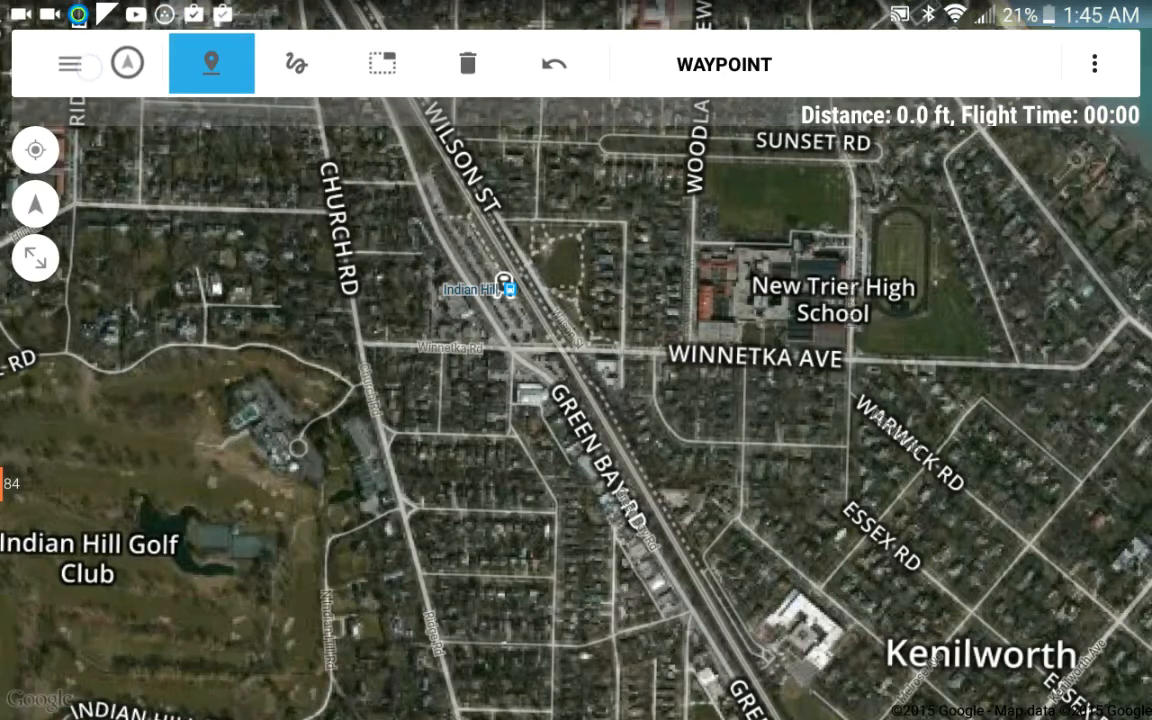
{"action": "left_click", "coordinate": [69, 63]}
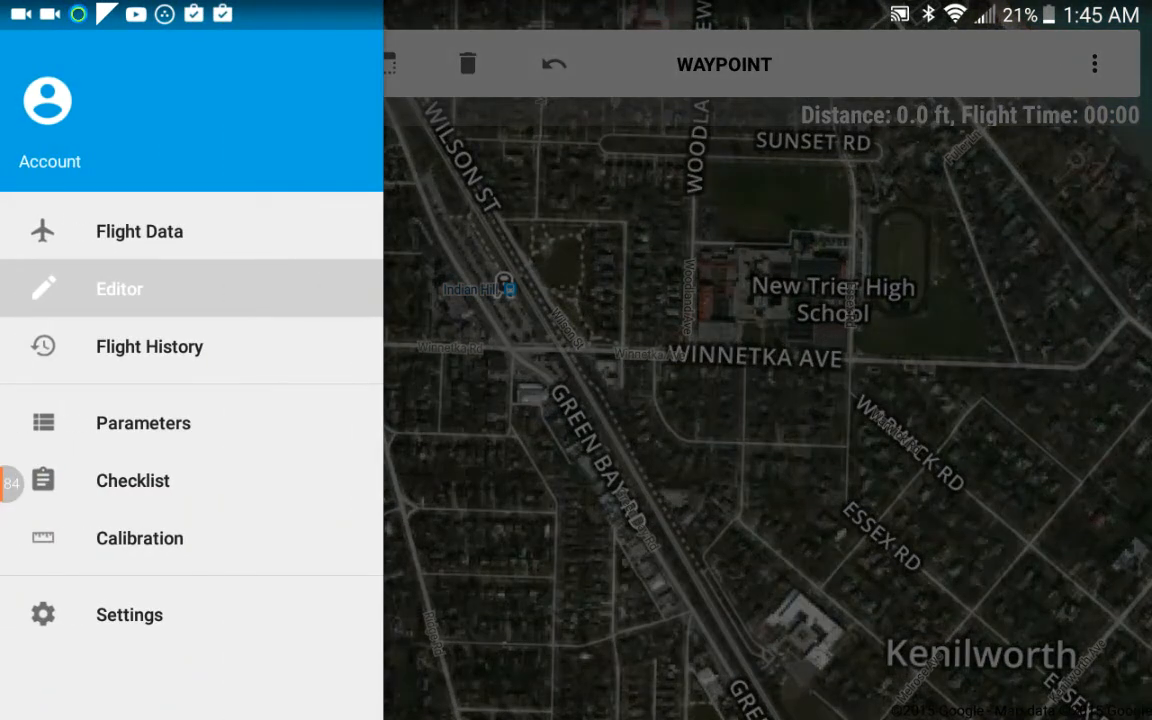
{"action": "left_click", "coordinate": [129, 614]}
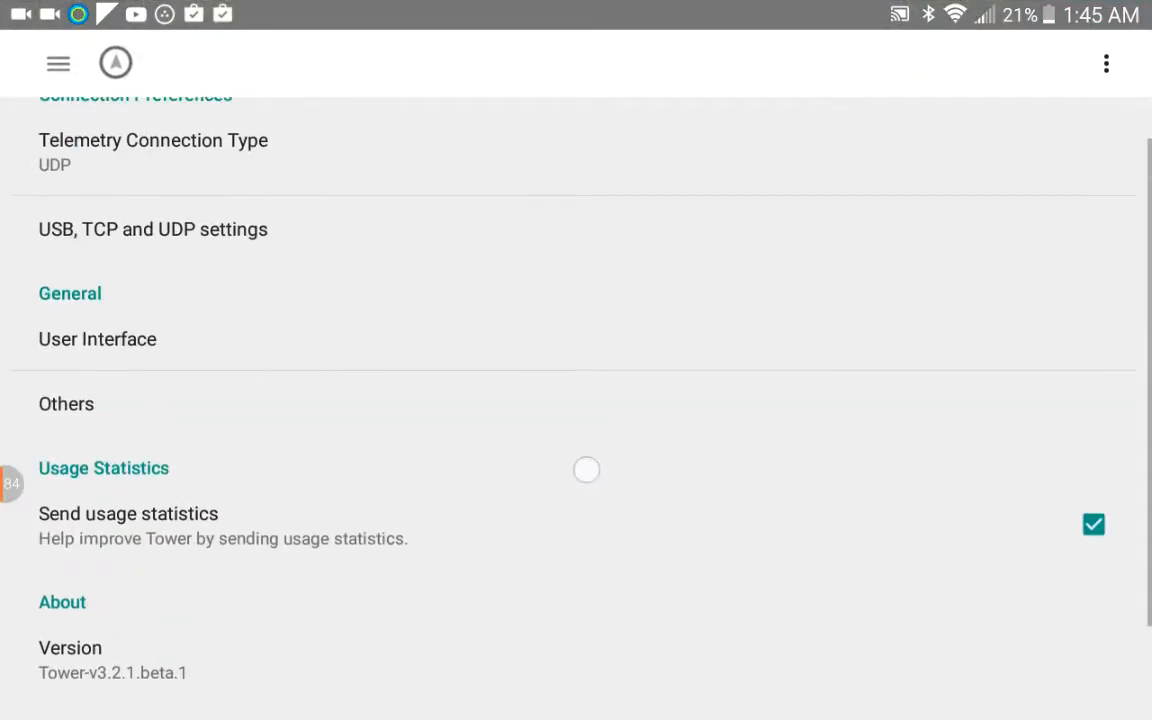
{"action": "scroll", "scroll_direction": "up", "scroll_amount": 3}
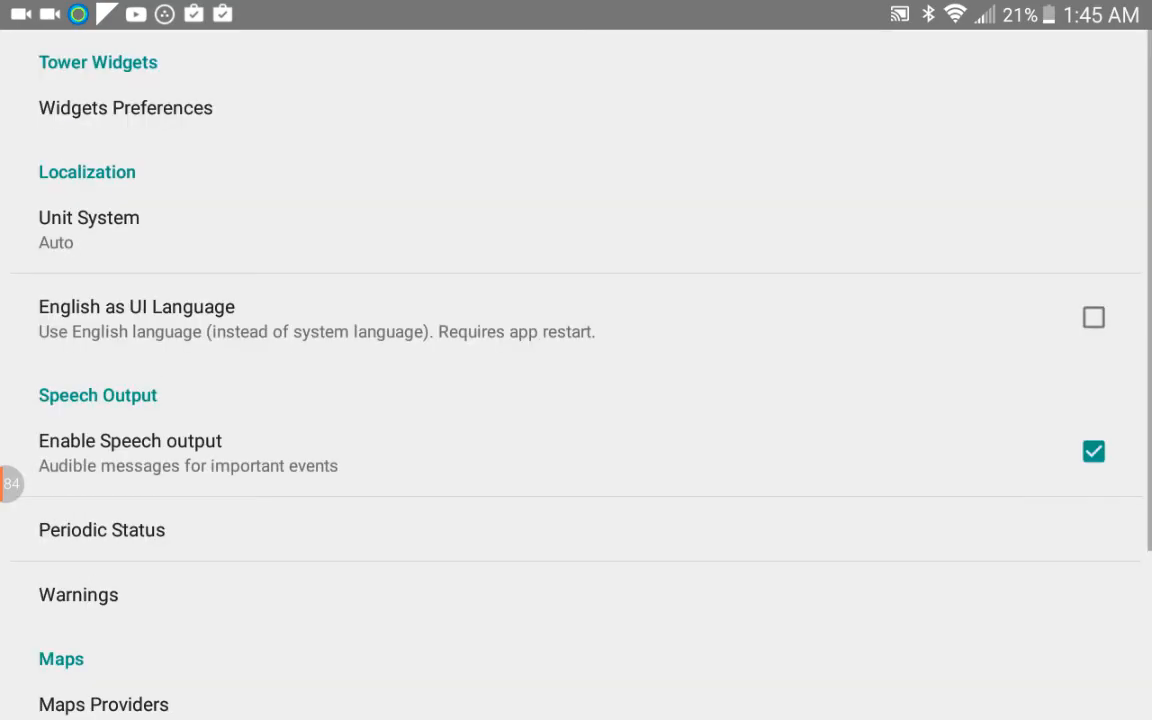
{"action": "scroll", "scroll_direction": "down", "scroll_amount": 3}
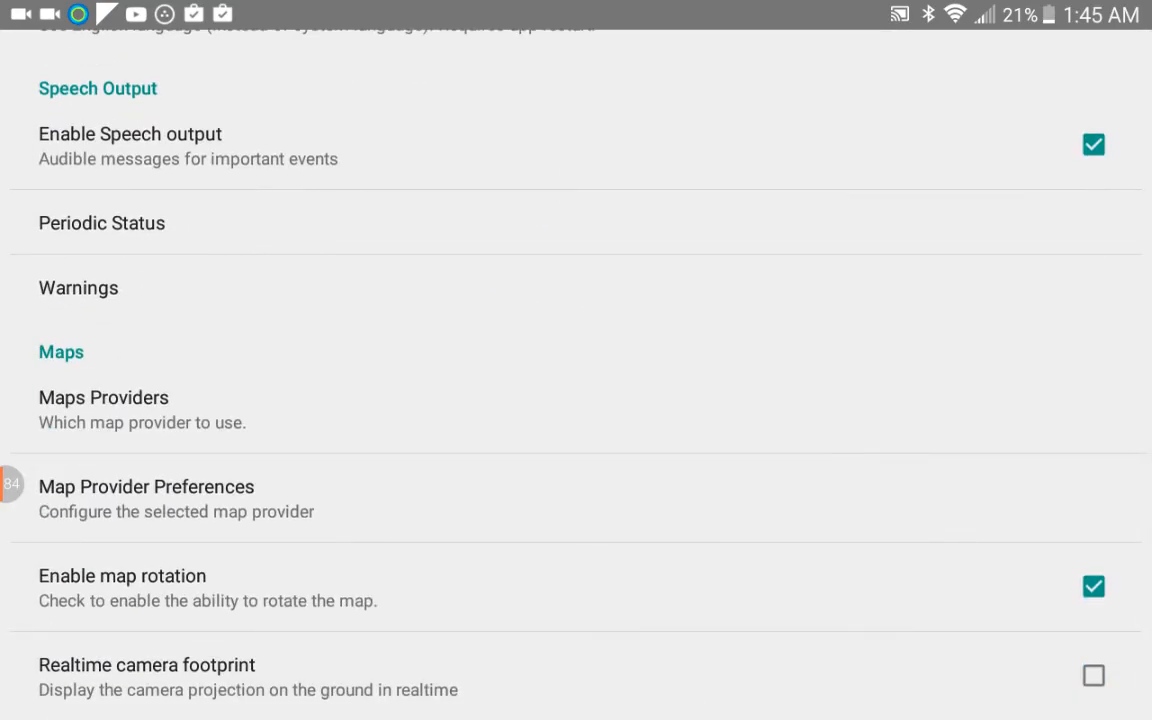
{"action": "left_click", "coordinate": [146, 498]}
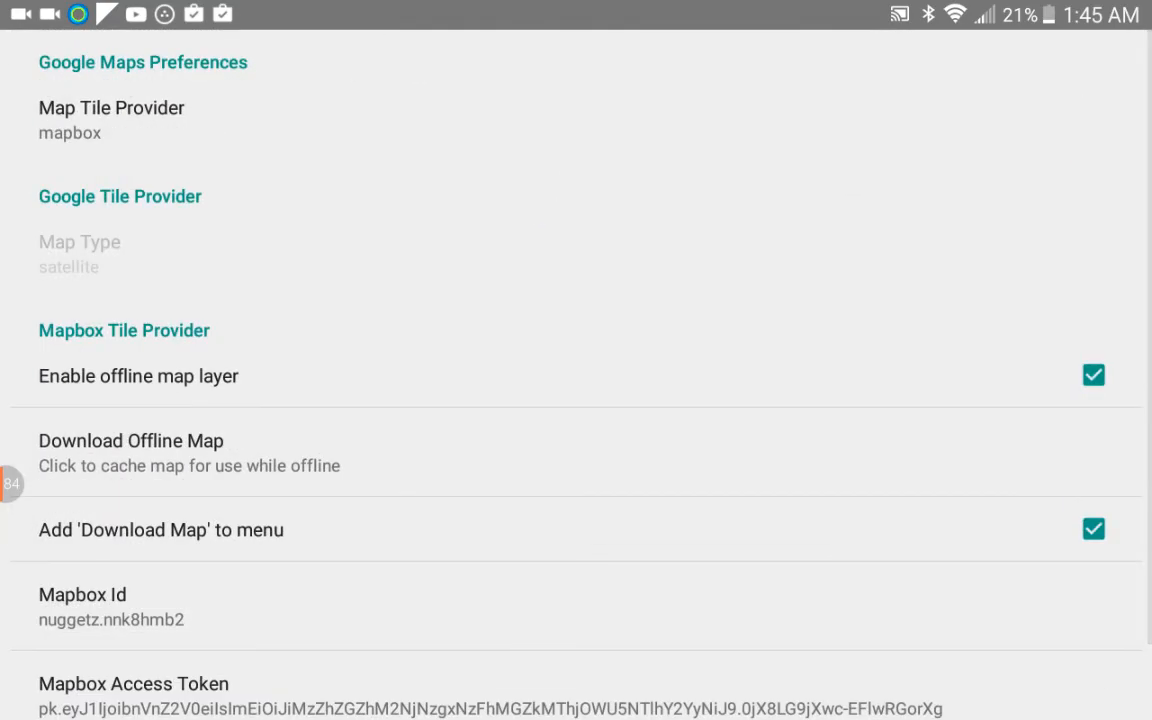
{"action": "scroll", "scroll_direction": "down", "scroll_amount": 3}
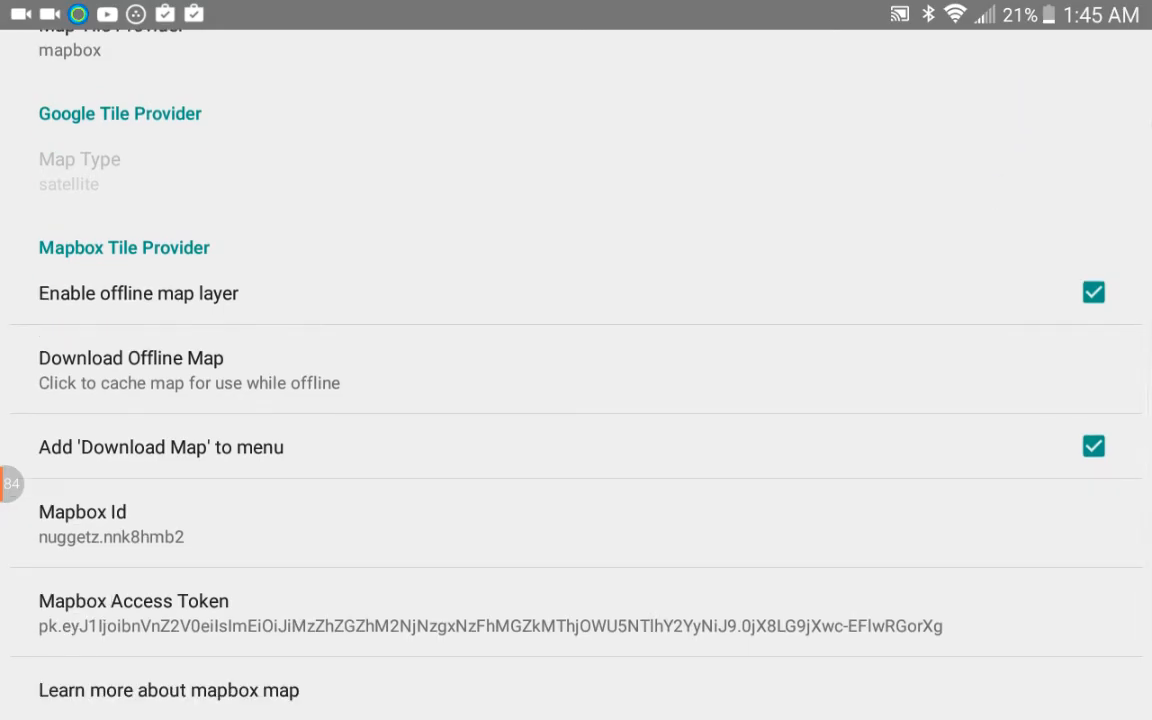